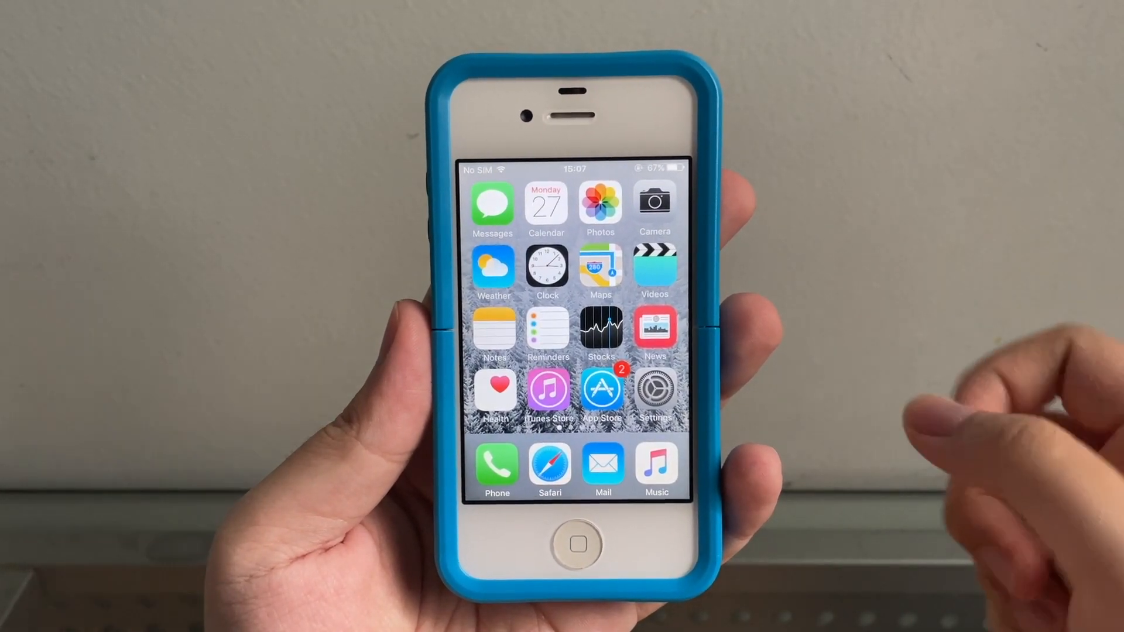
- Add repo.tihmstar.net as a new package source in Cydia's Sources list
scroll(left, 3)
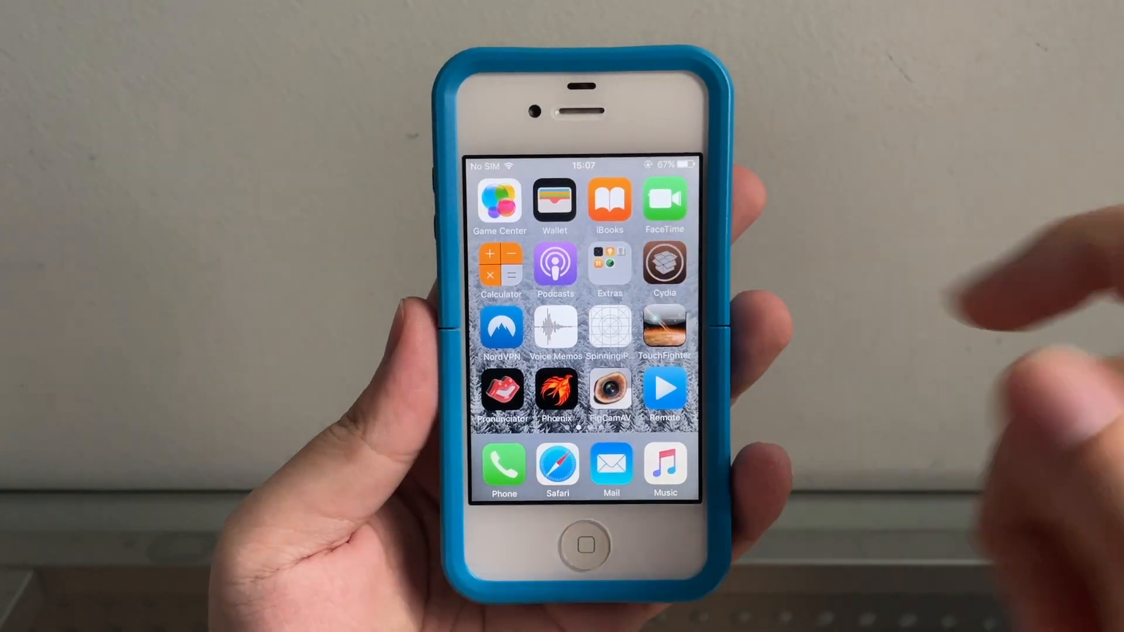
click(665, 270)
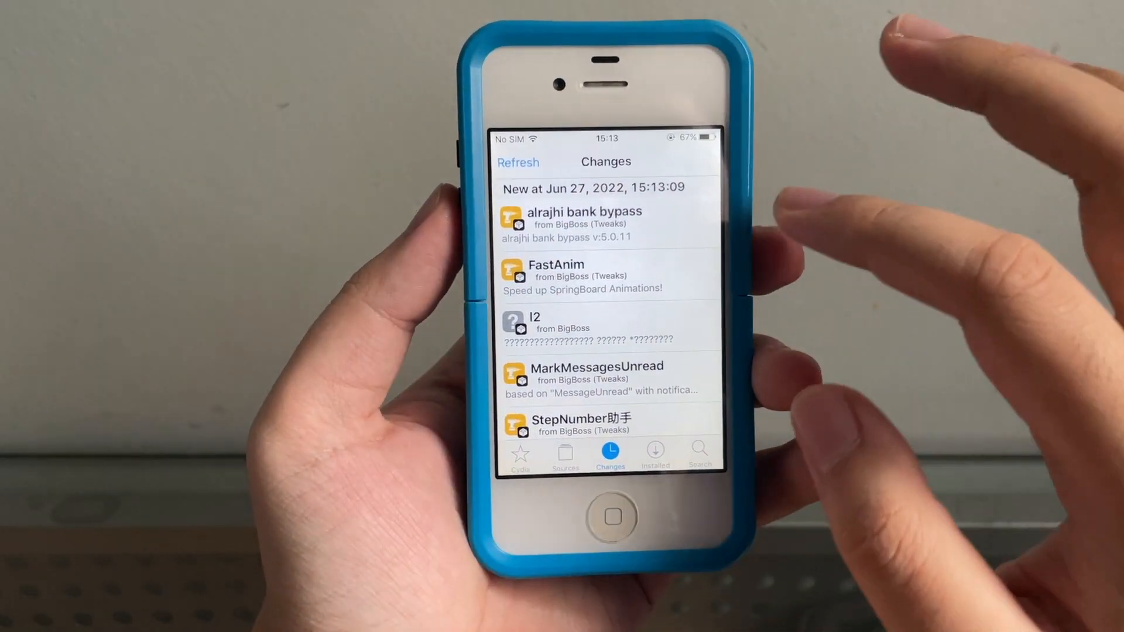
click(565, 455)
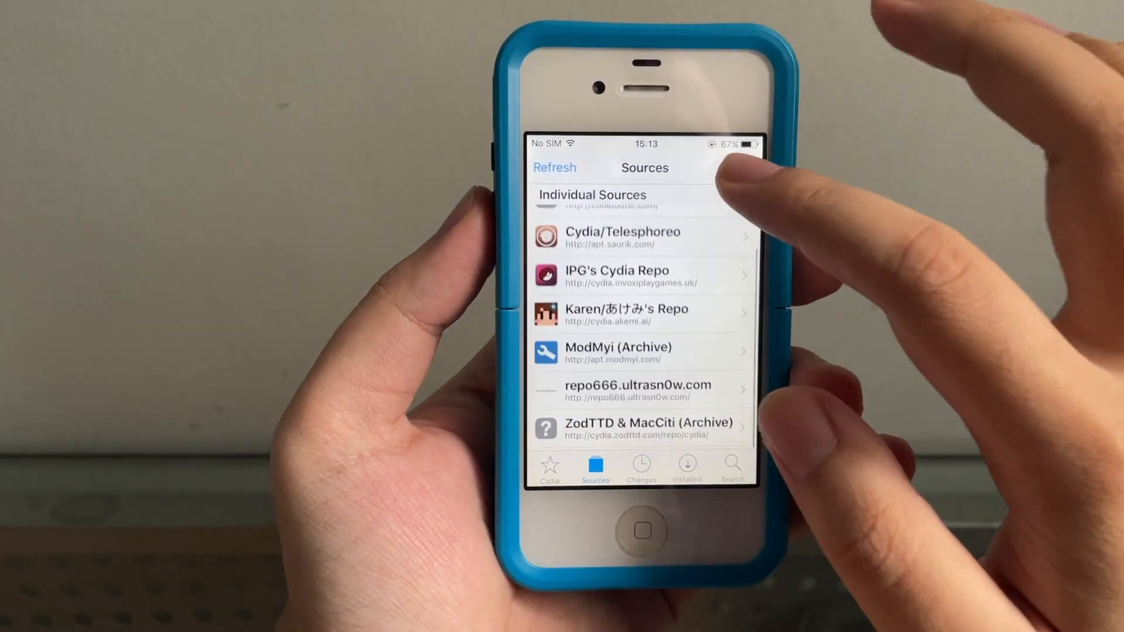
click(724, 168)
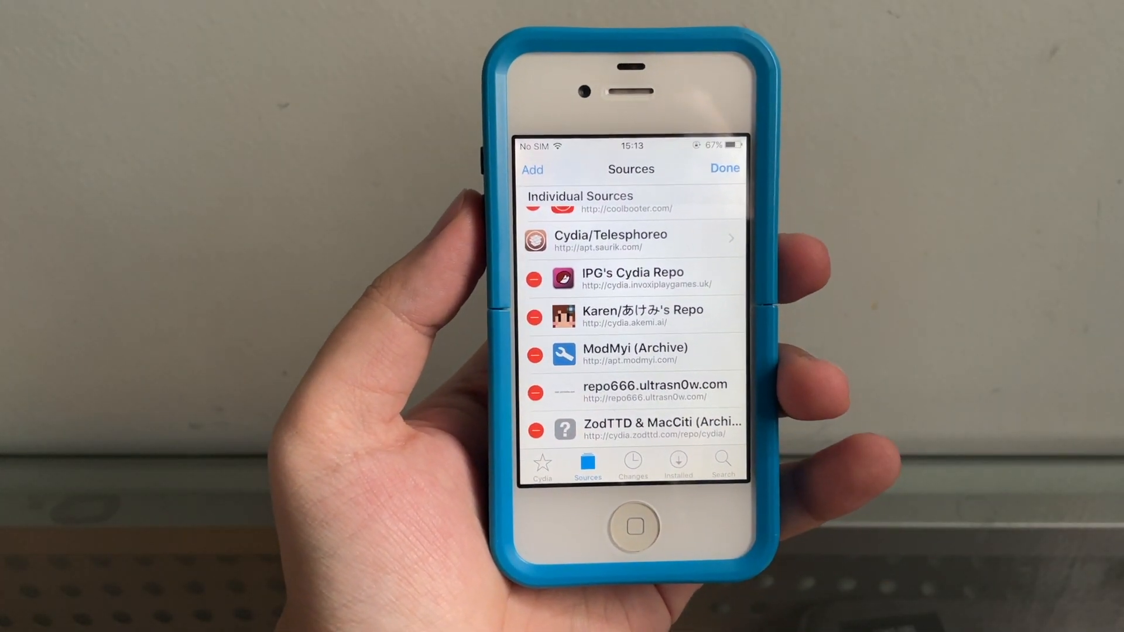
click(532, 170)
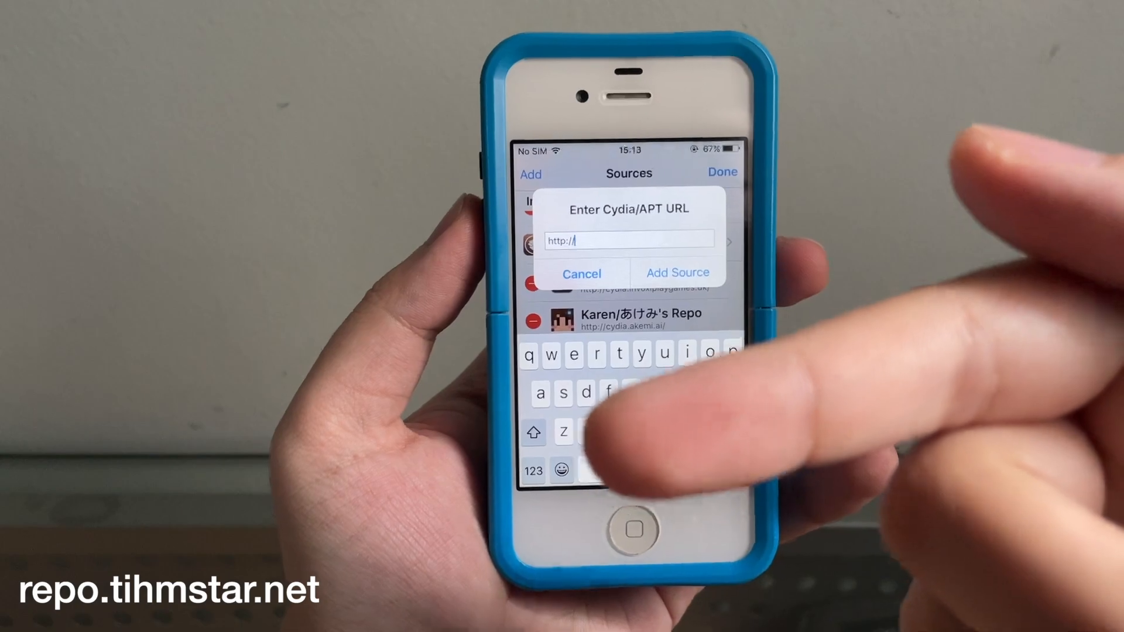
click(582, 273)
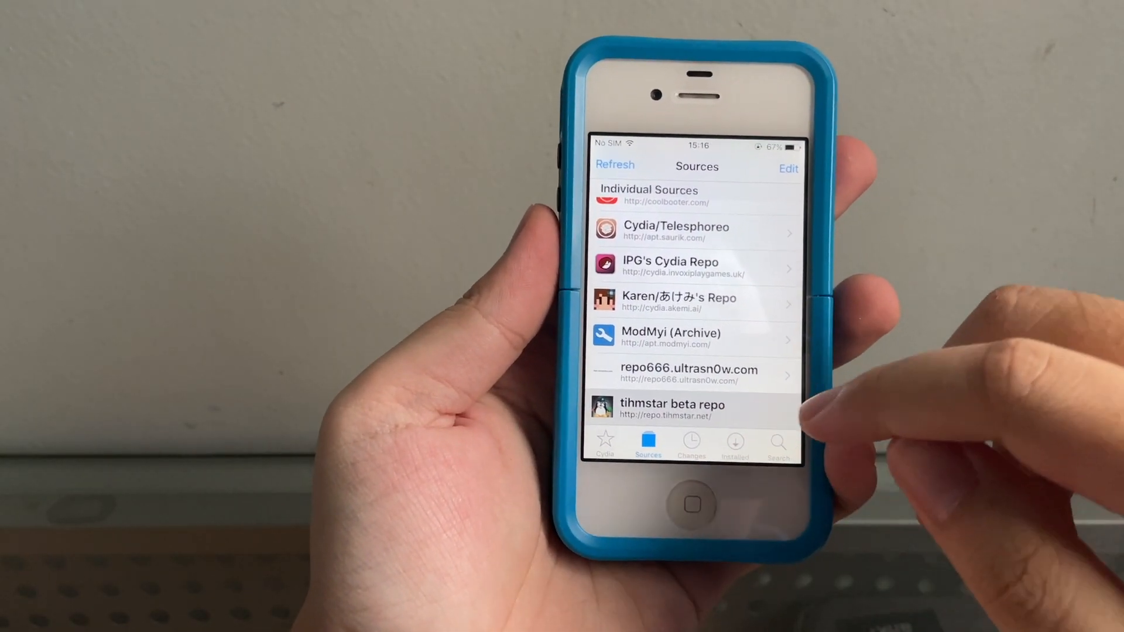
- From the tihmstar beta repo, bring up kDFUApp's package details and start installing it
click(696, 410)
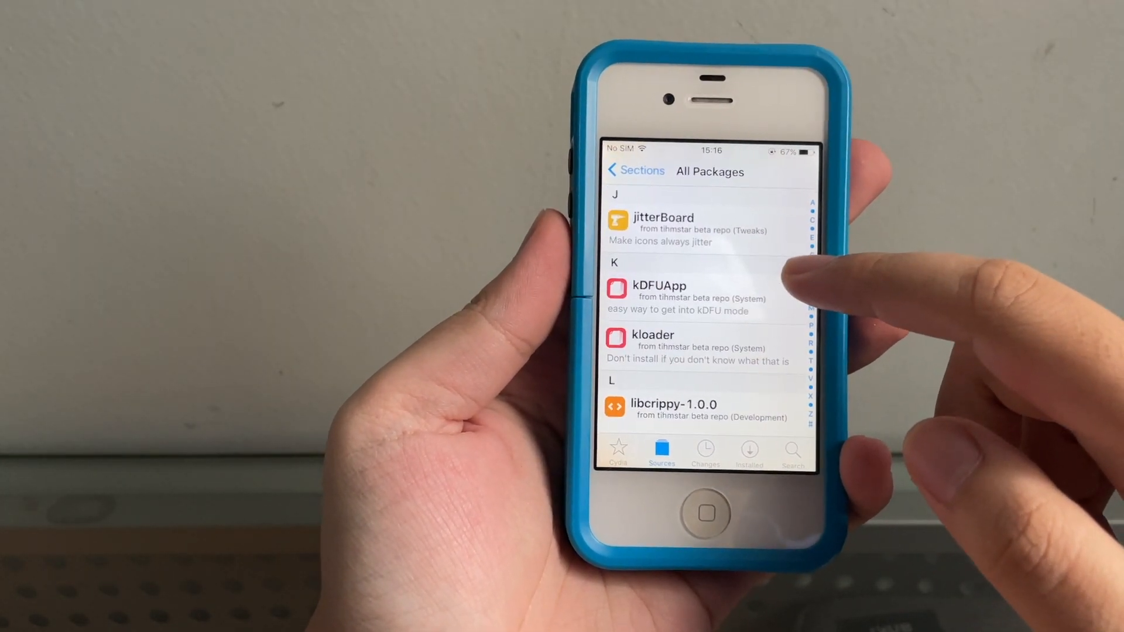
click(681, 298)
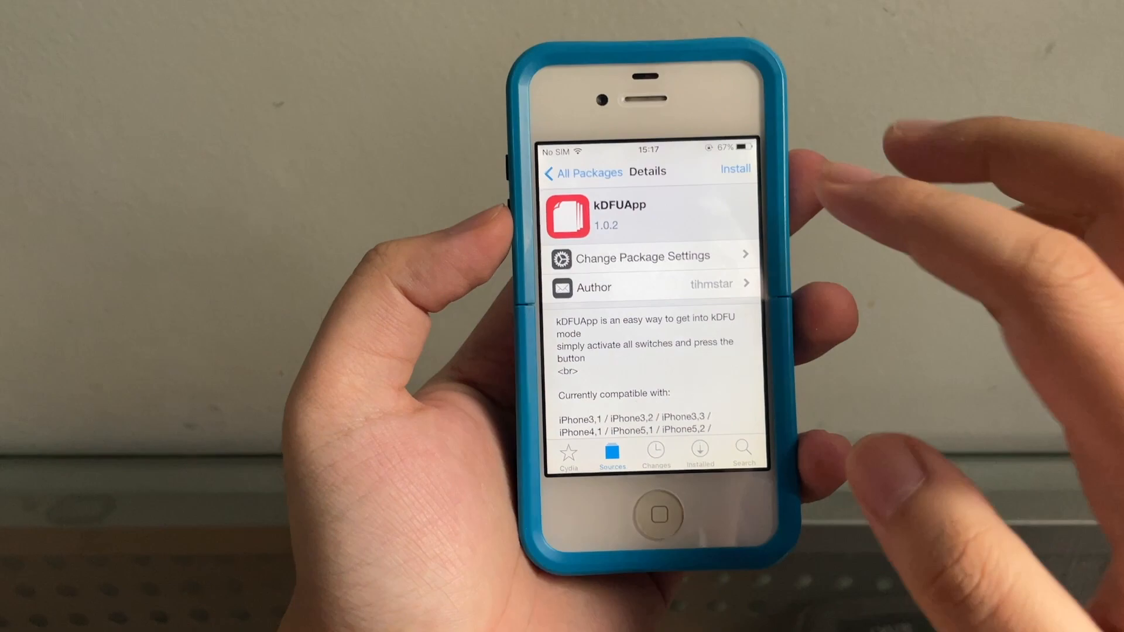
click(734, 168)
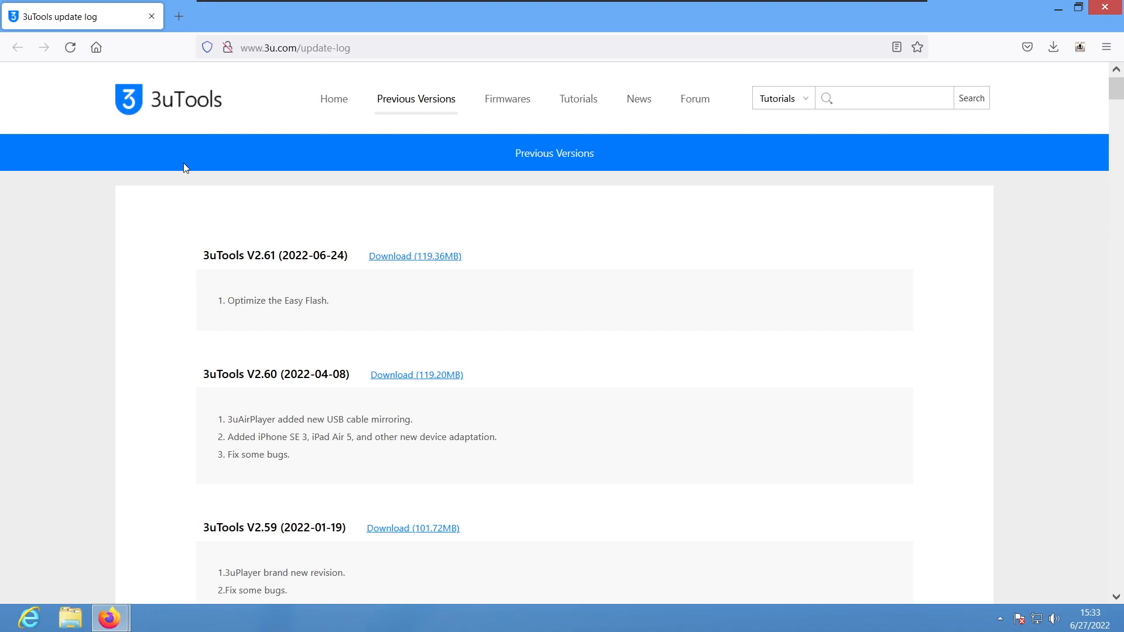
mouse_move(324, 9)
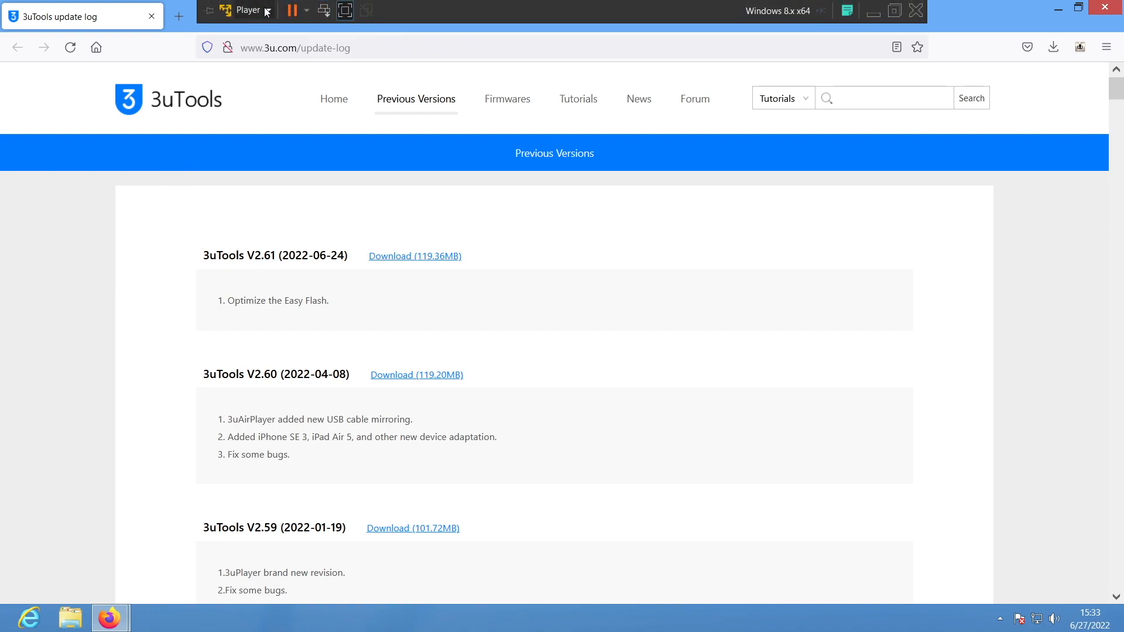
click(249, 9)
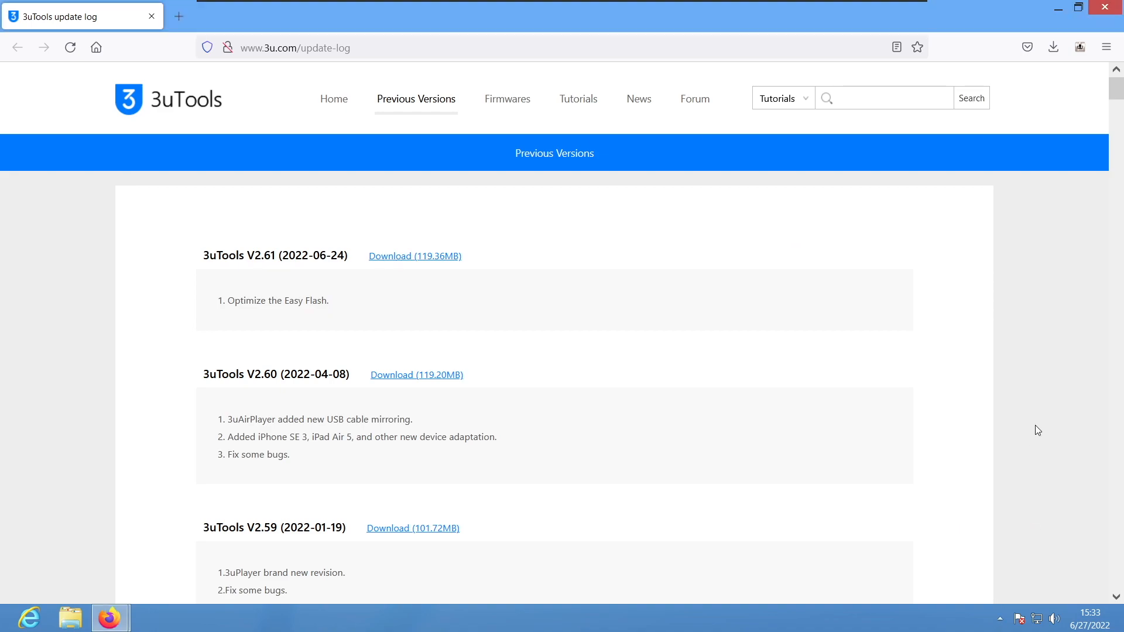
key(Win)
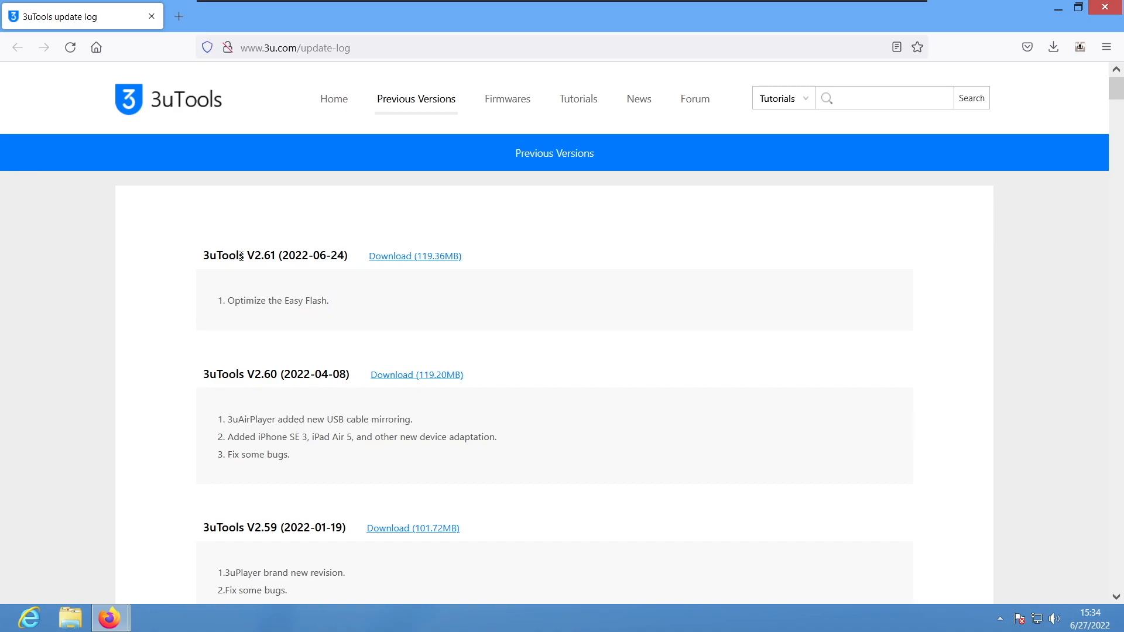
mouse_move(472, 309)
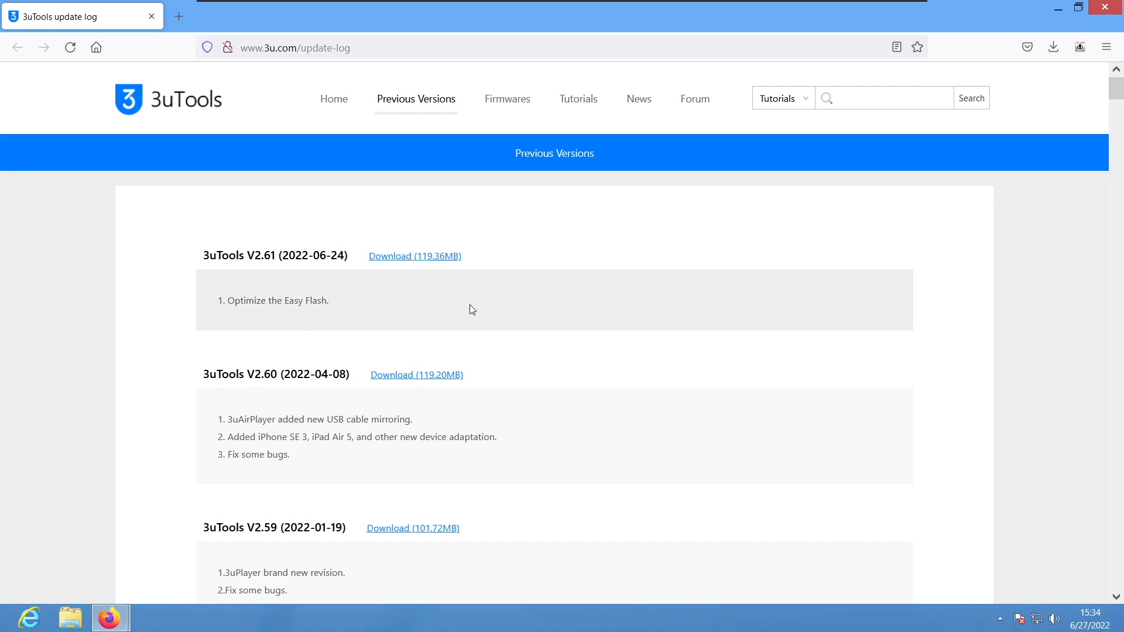
- Scroll the update log to 3uTools V2.17 and download its 67.12MB installer
scroll(down, 3)
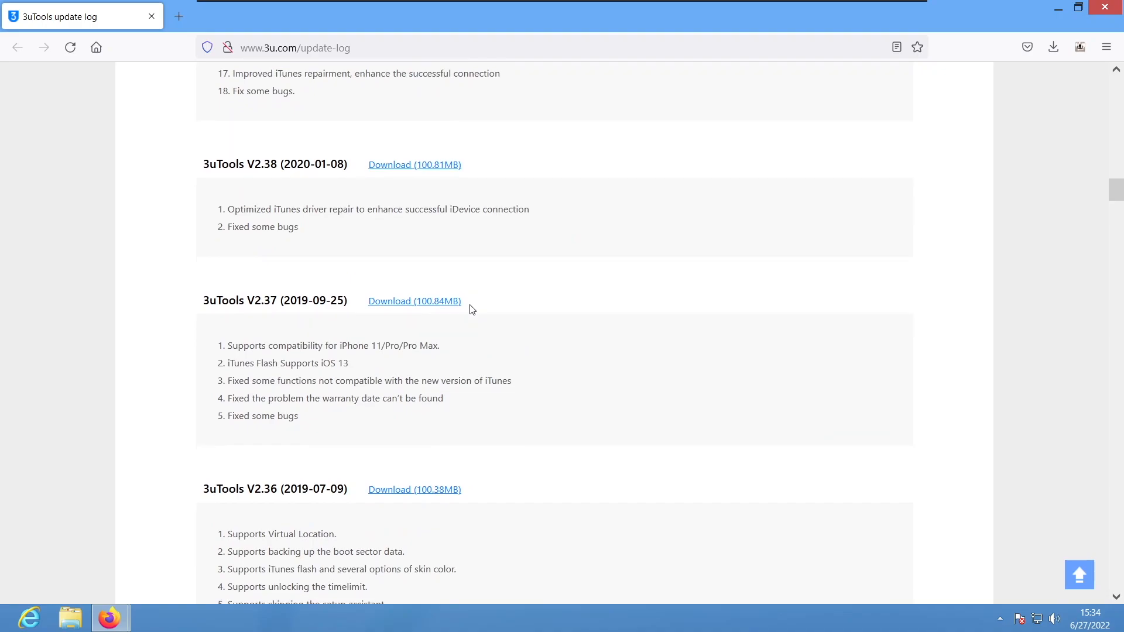
scroll(up, 3)
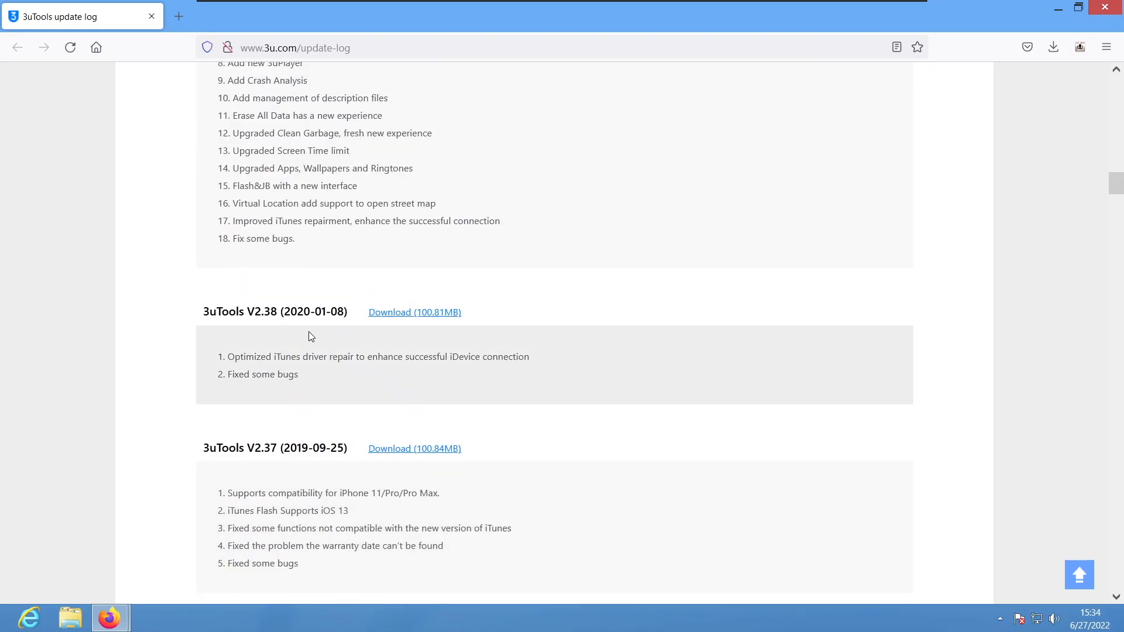
drag(203, 312, 326, 311)
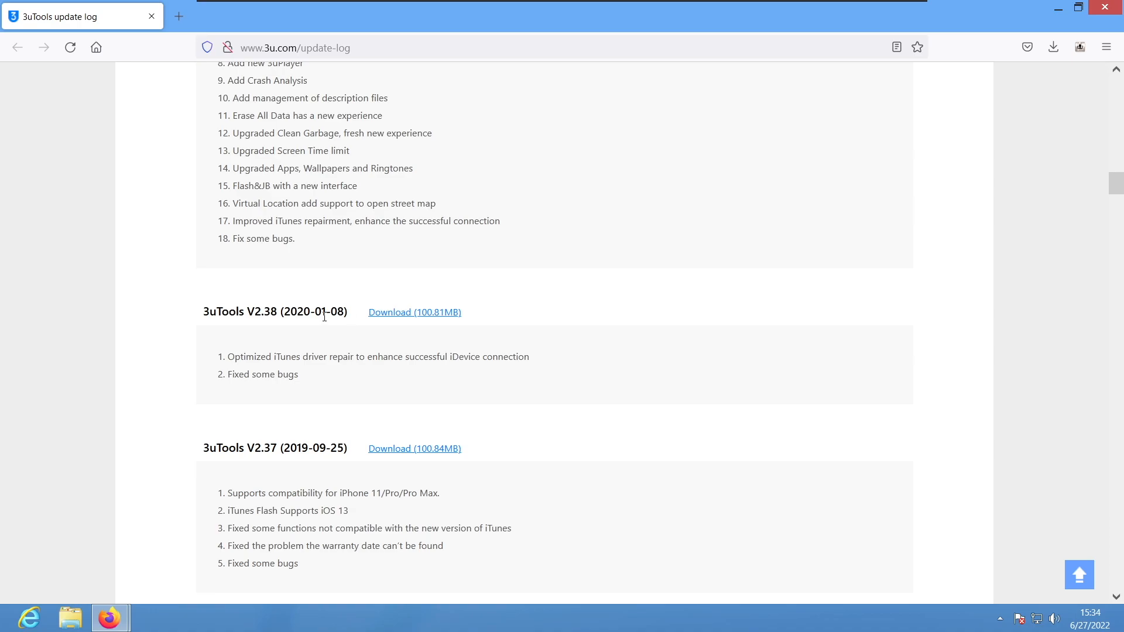
scroll(down, 3)
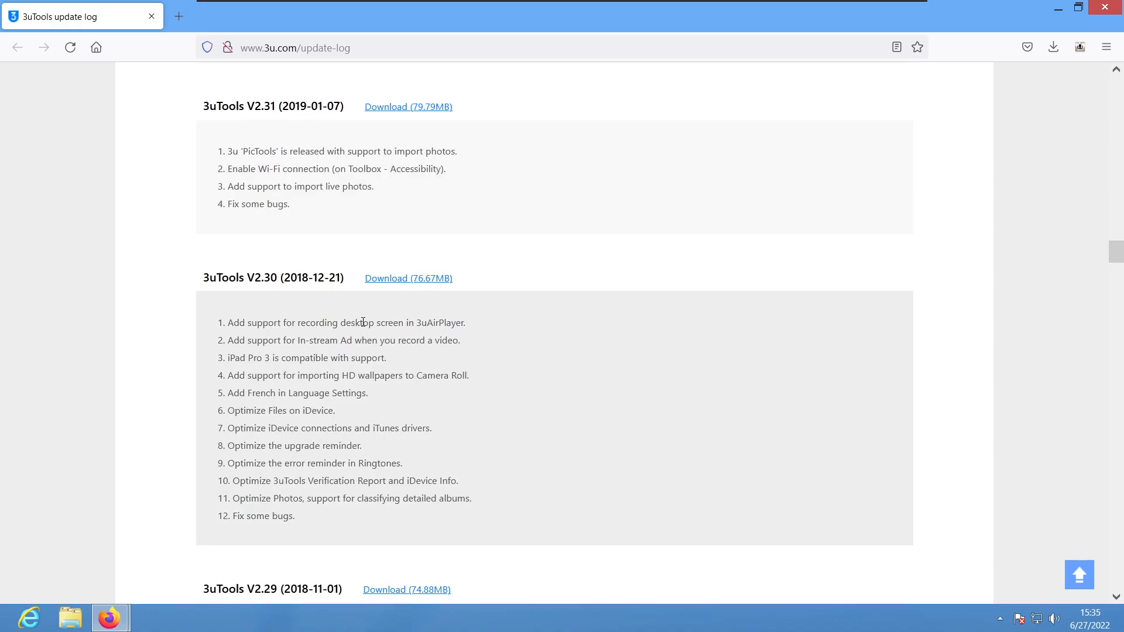
scroll(down, 3)
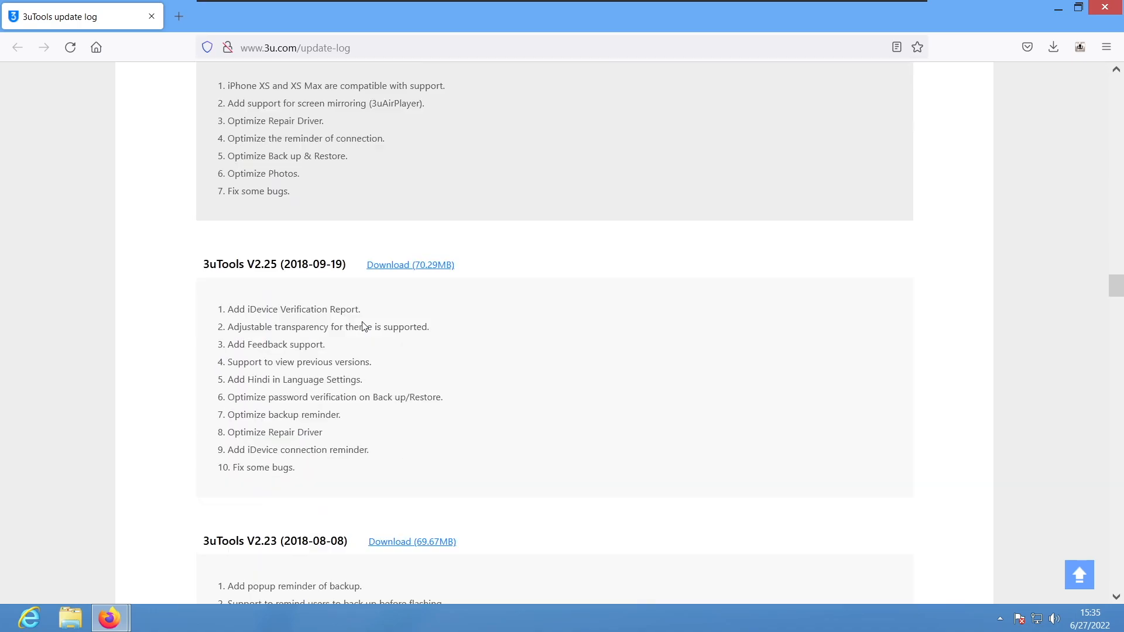
scroll(down, 3)
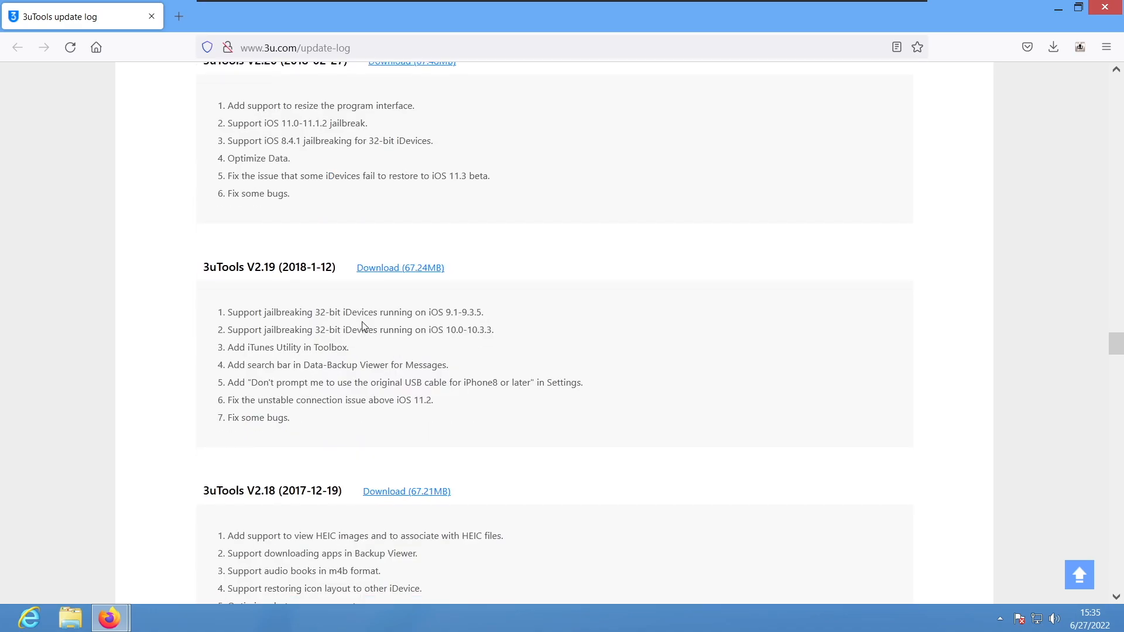
scroll(down, 3)
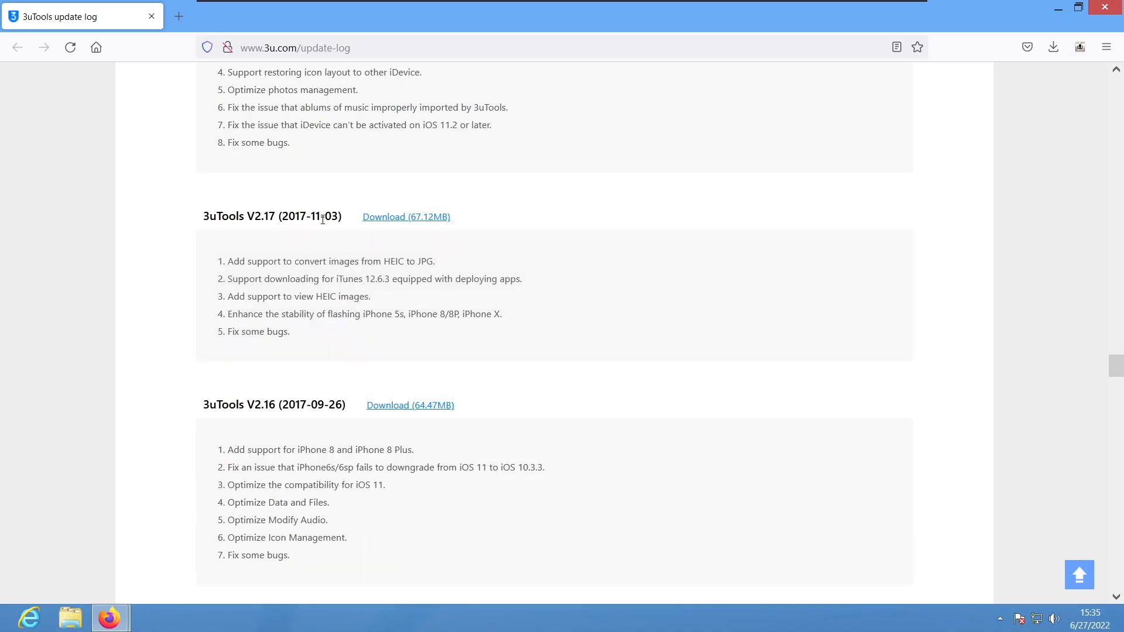
click(406, 217)
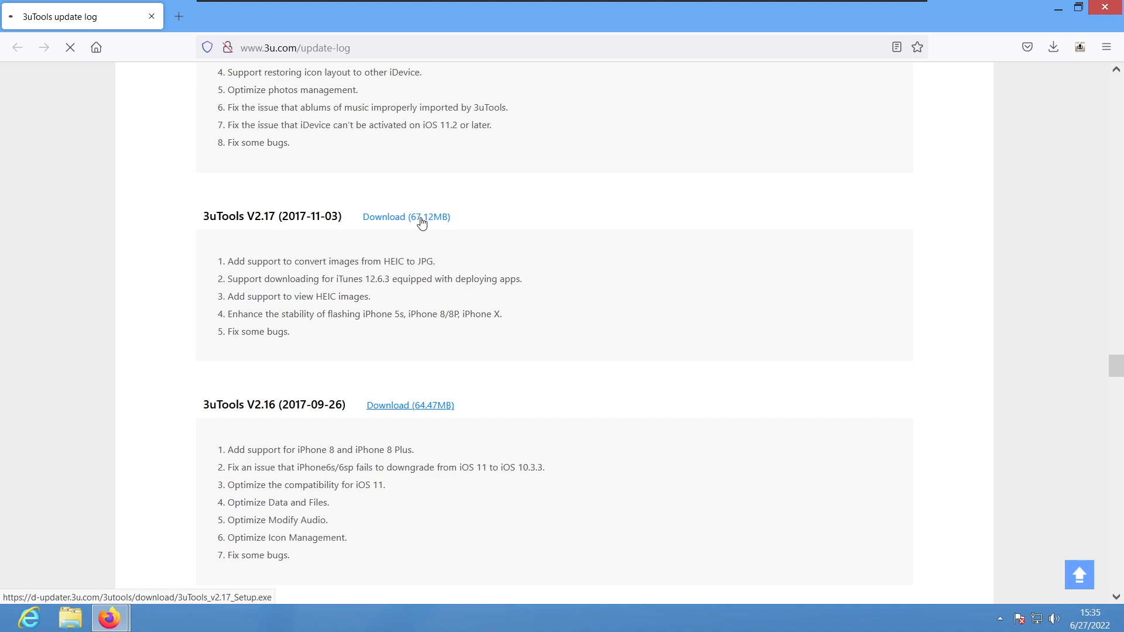
click(407, 217)
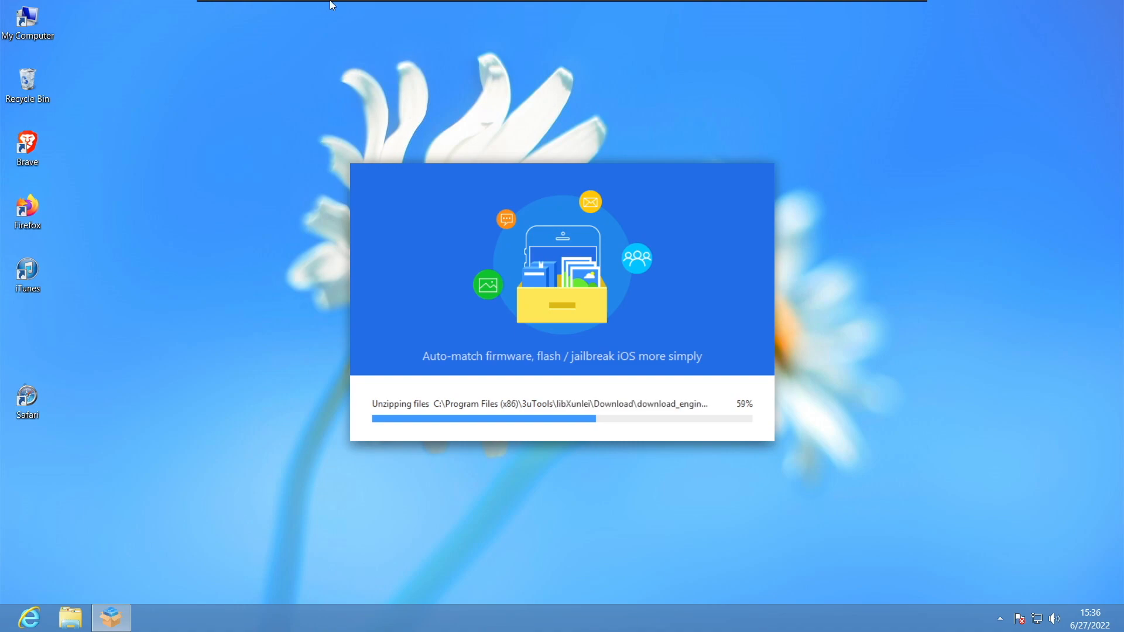
- Bring up the VMware Player controls to detach the Apple iPhone to the host
click(251, 10)
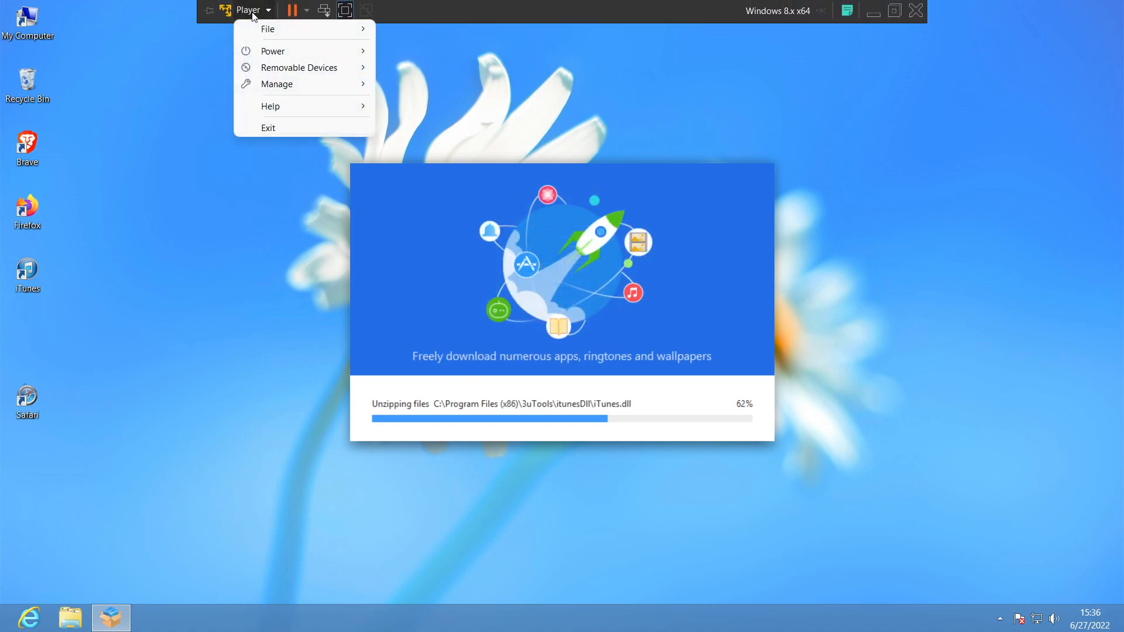
mouse_move(298, 68)
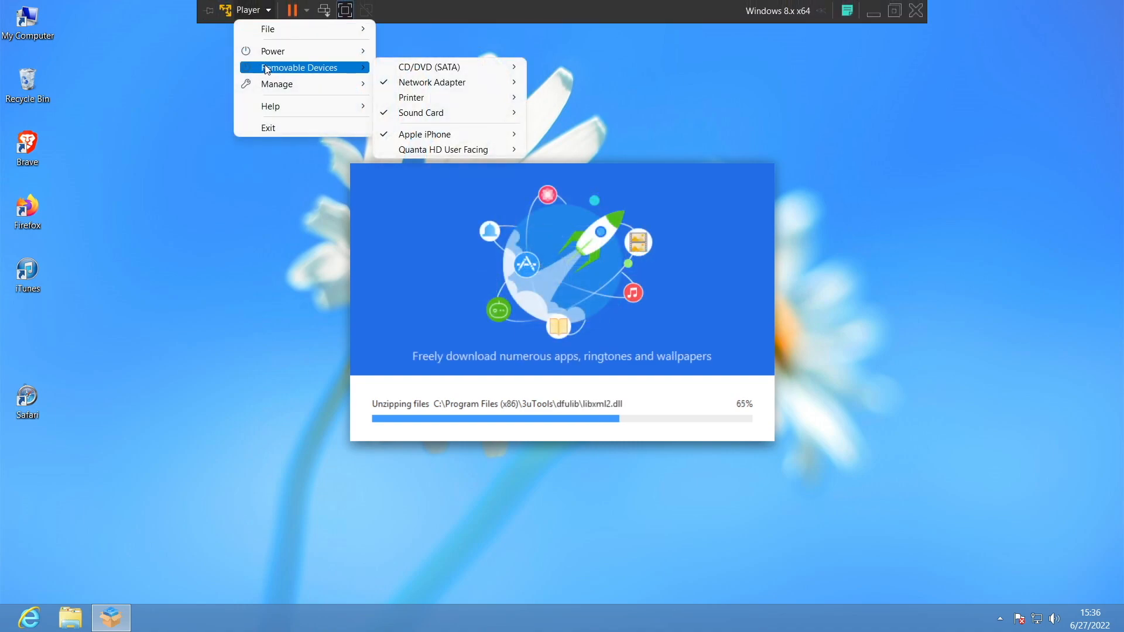
mouse_move(424, 134)
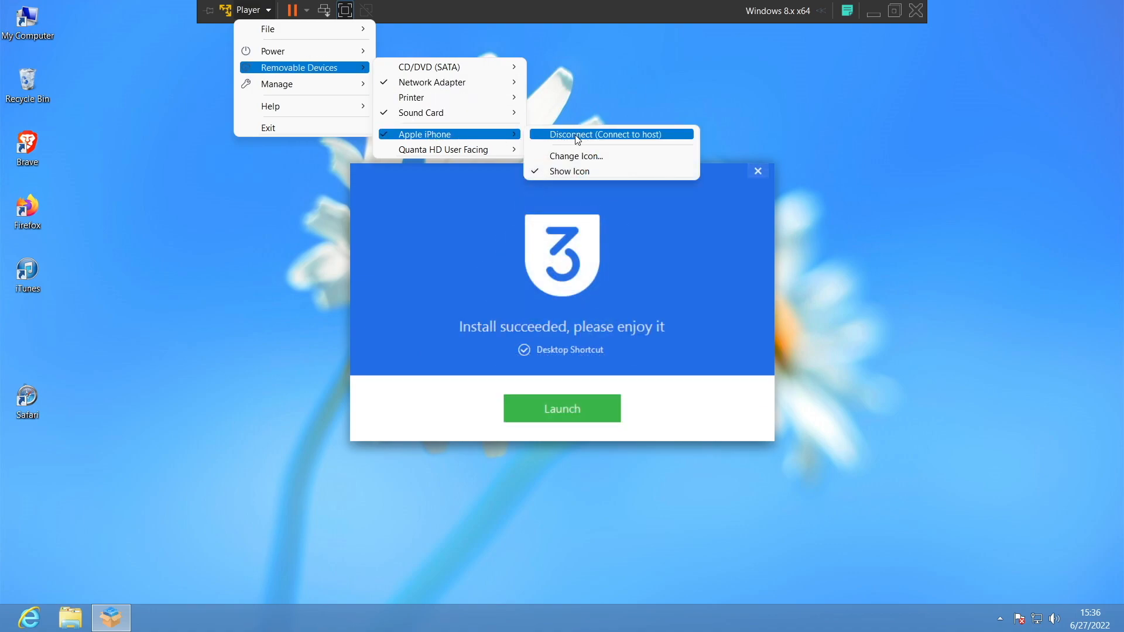
mouse_move(608, 207)
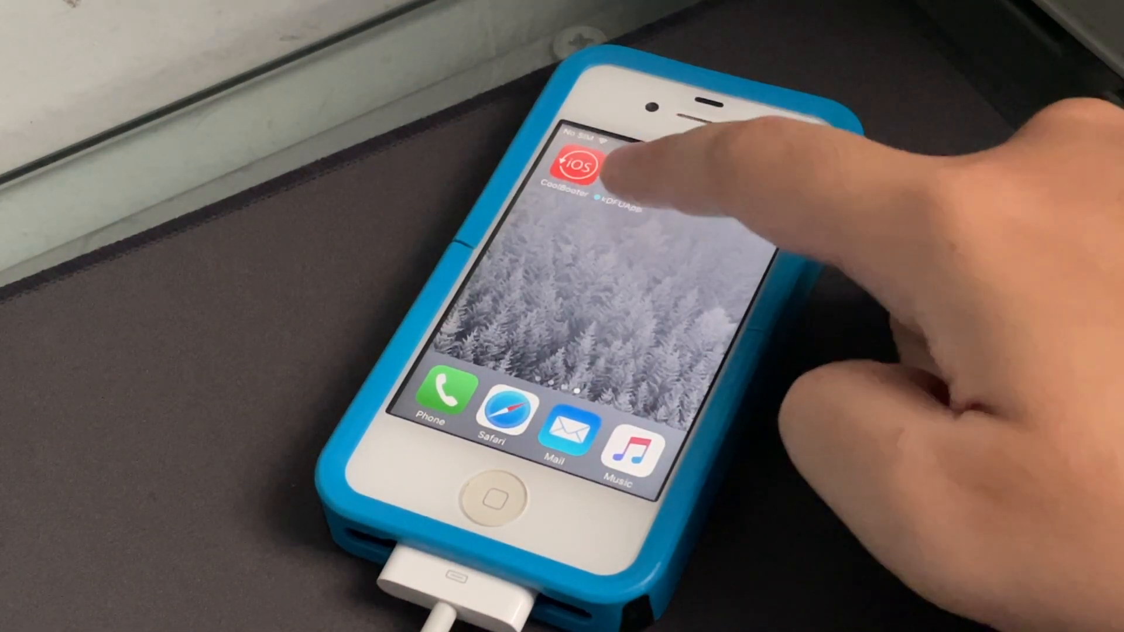
- In kDFUApp, find the iPhone4,1 6.1.3 bundle, pwn iBSS and enter kDFU mode
click(605, 161)
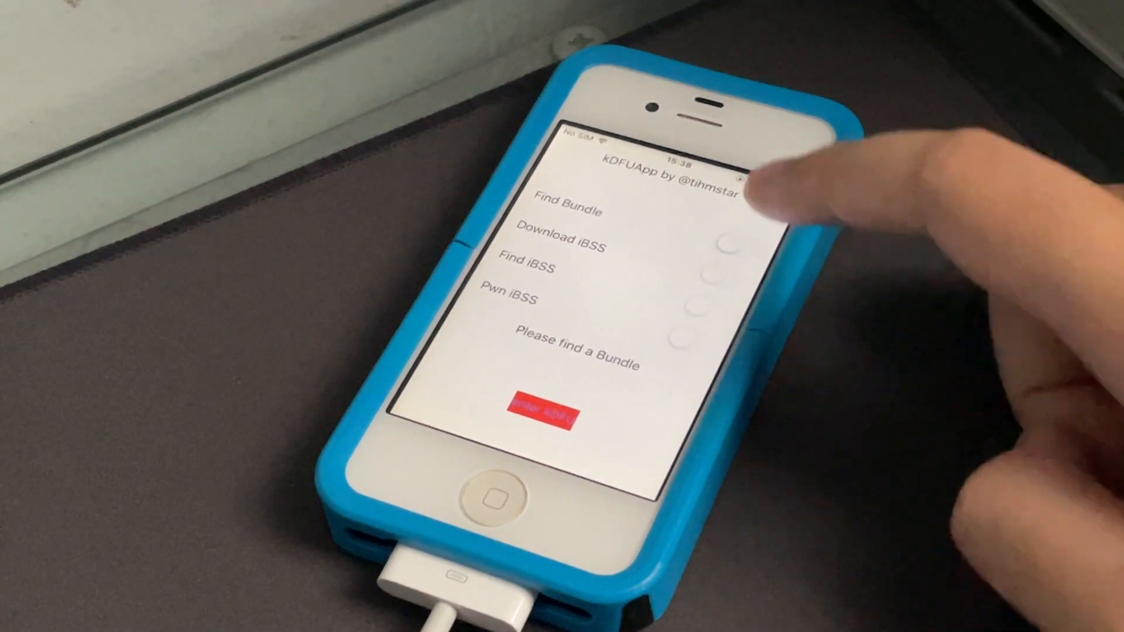
click(564, 208)
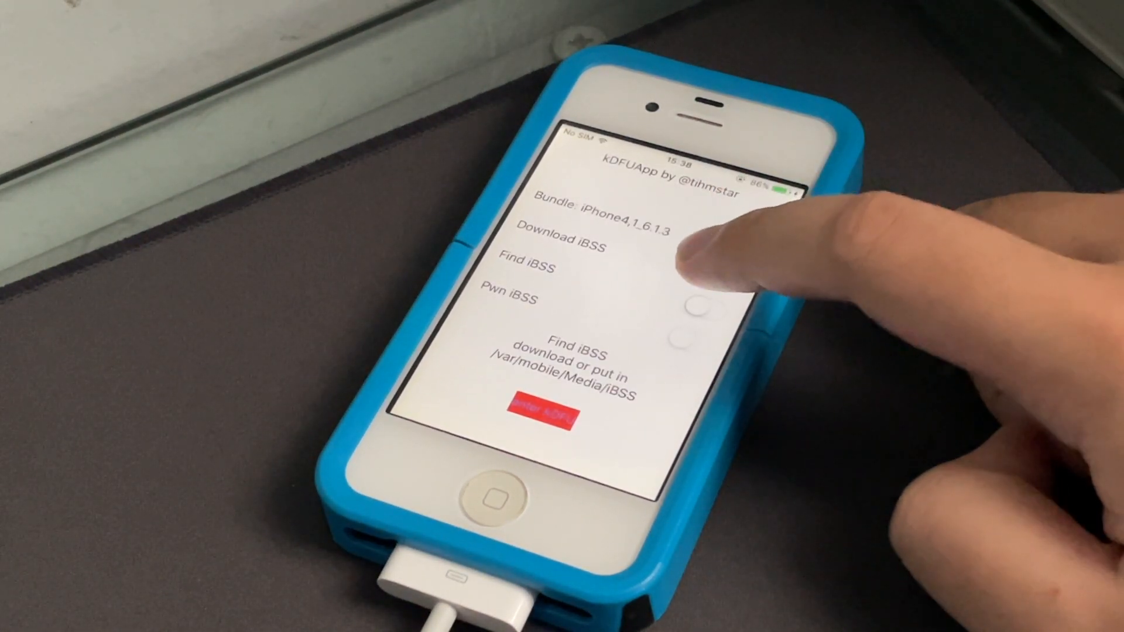
click(706, 242)
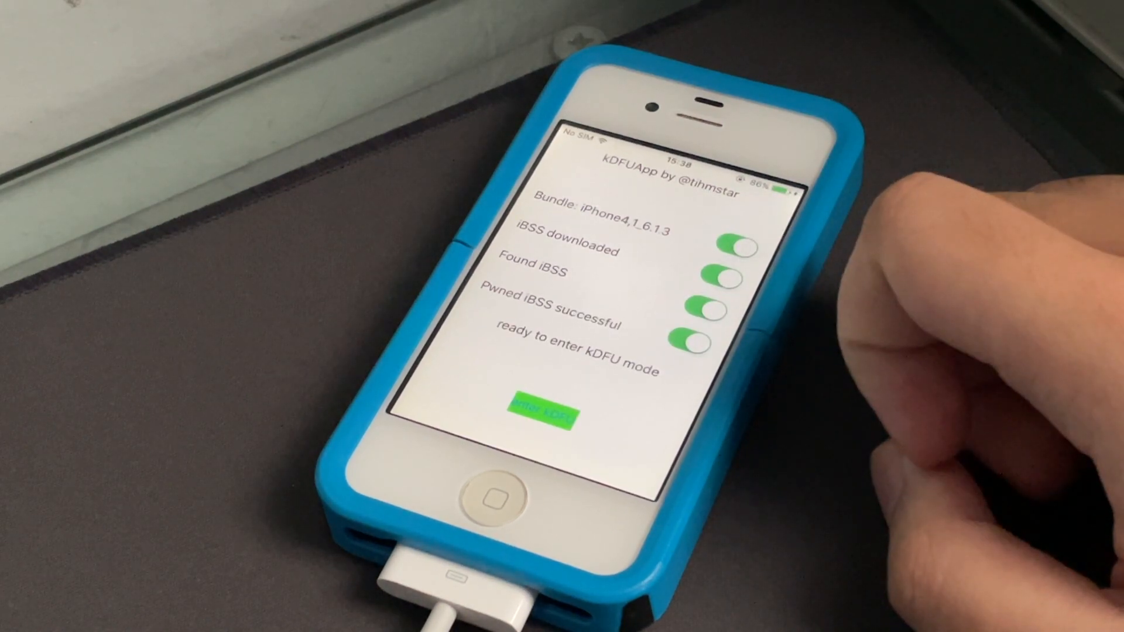
click(541, 407)
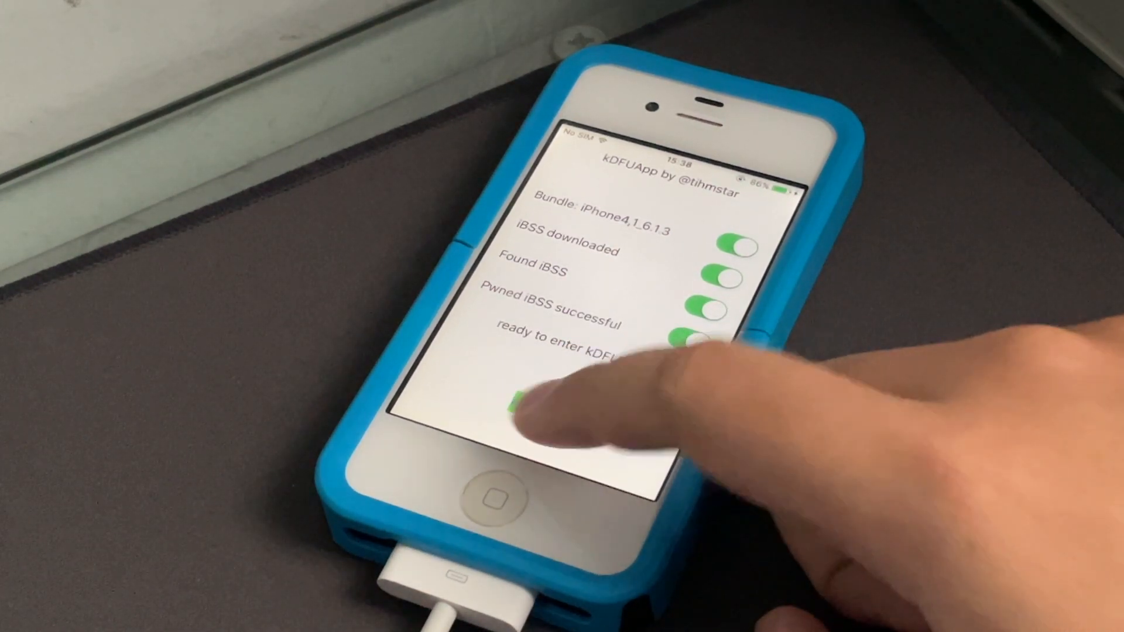
click(534, 402)
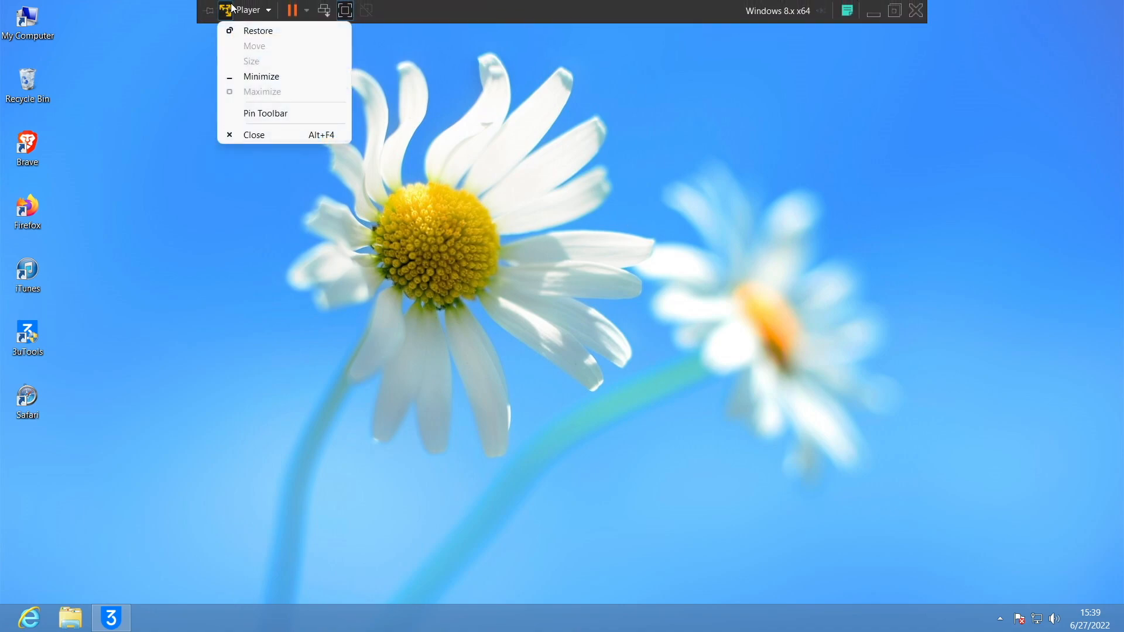
- Connect the Apple iPhone to the VM via Removable Devices and dismiss the unknown error
click(248, 9)
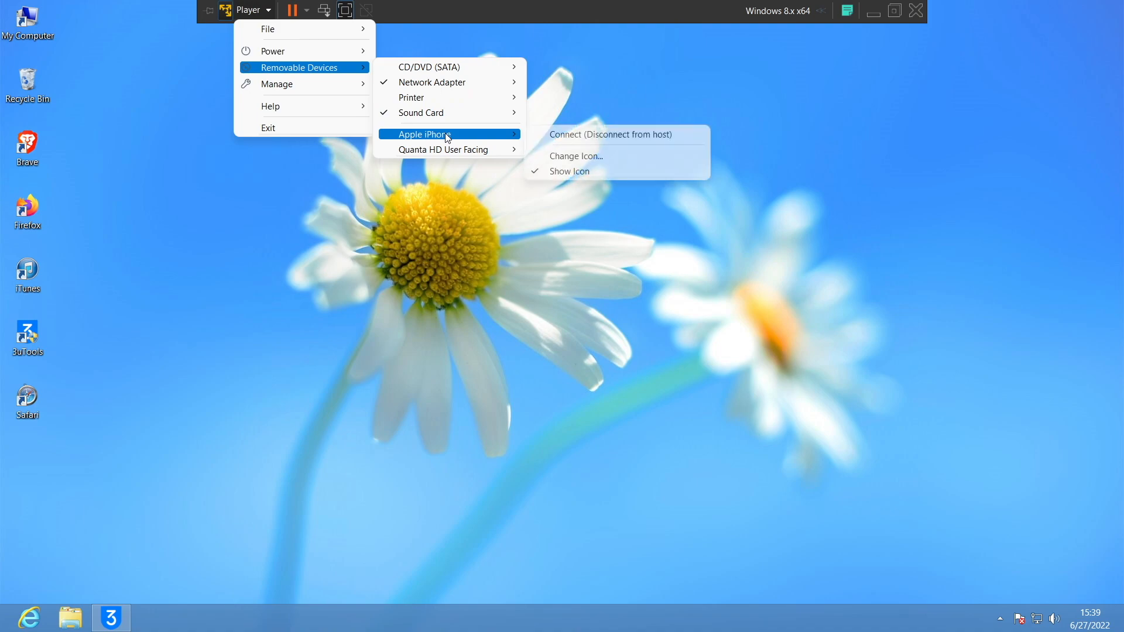
click(610, 133)
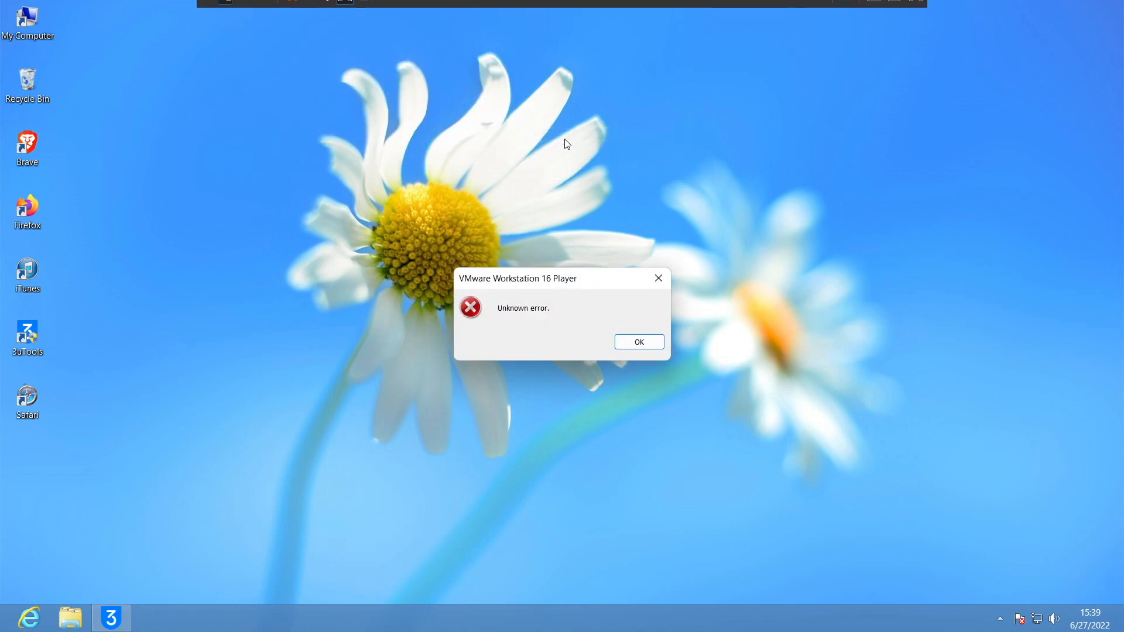
click(637, 342)
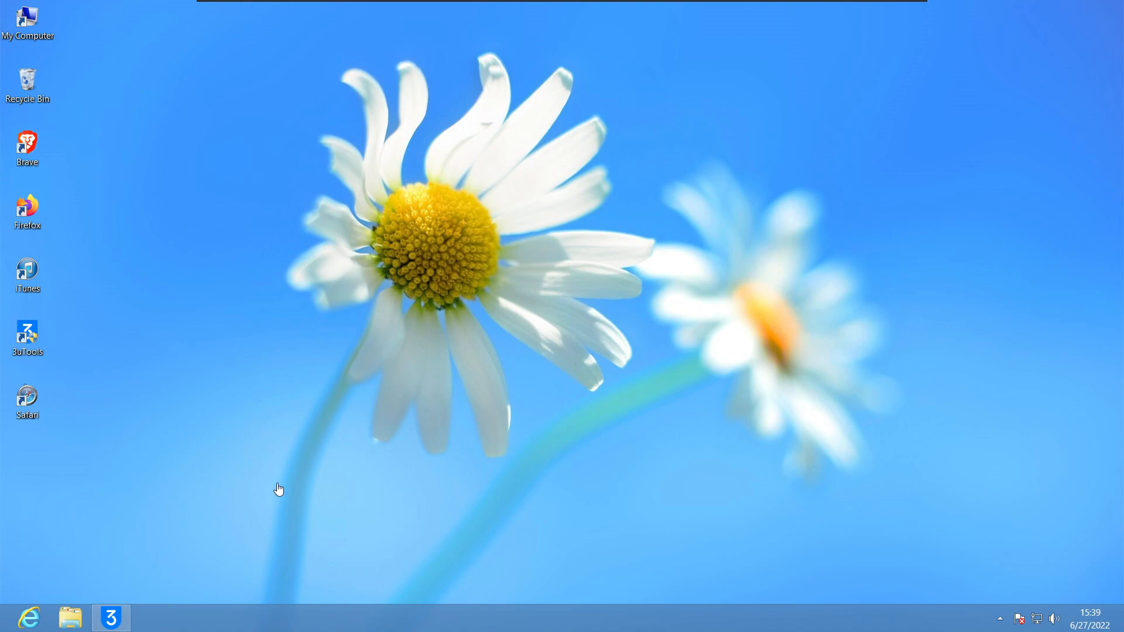
mouse_move(126, 614)
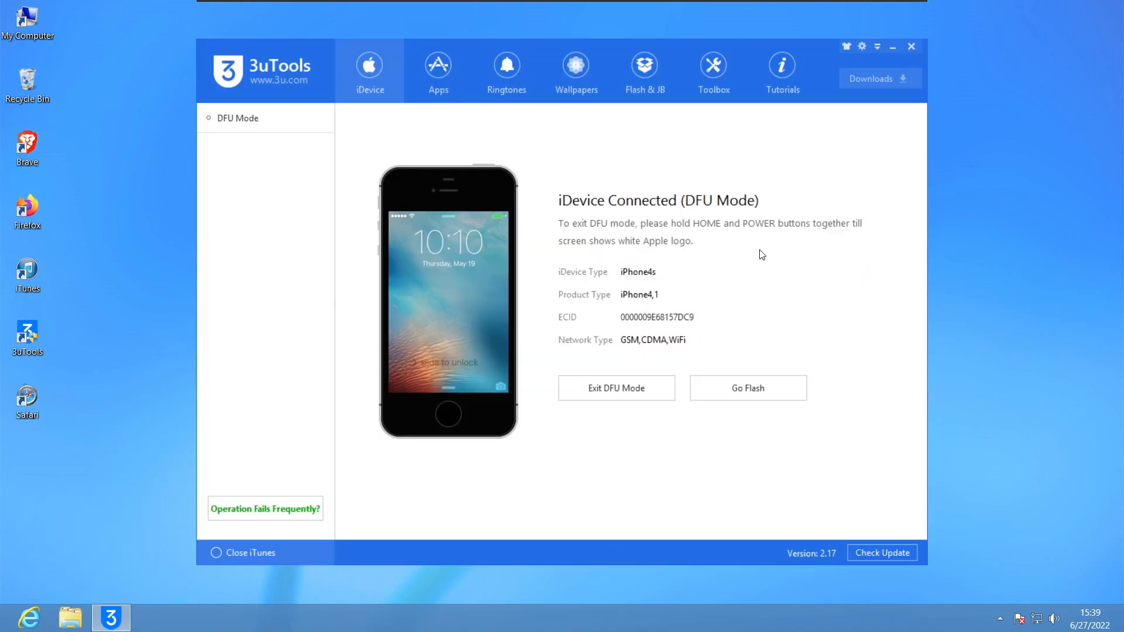
mouse_move(685, 208)
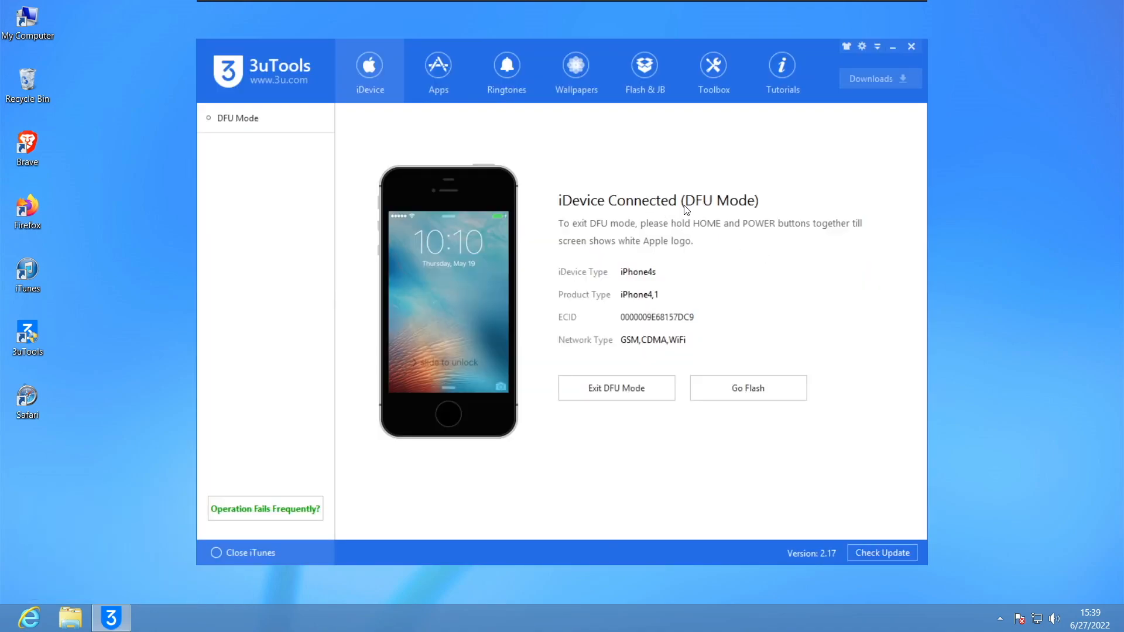
mouse_move(766, 401)
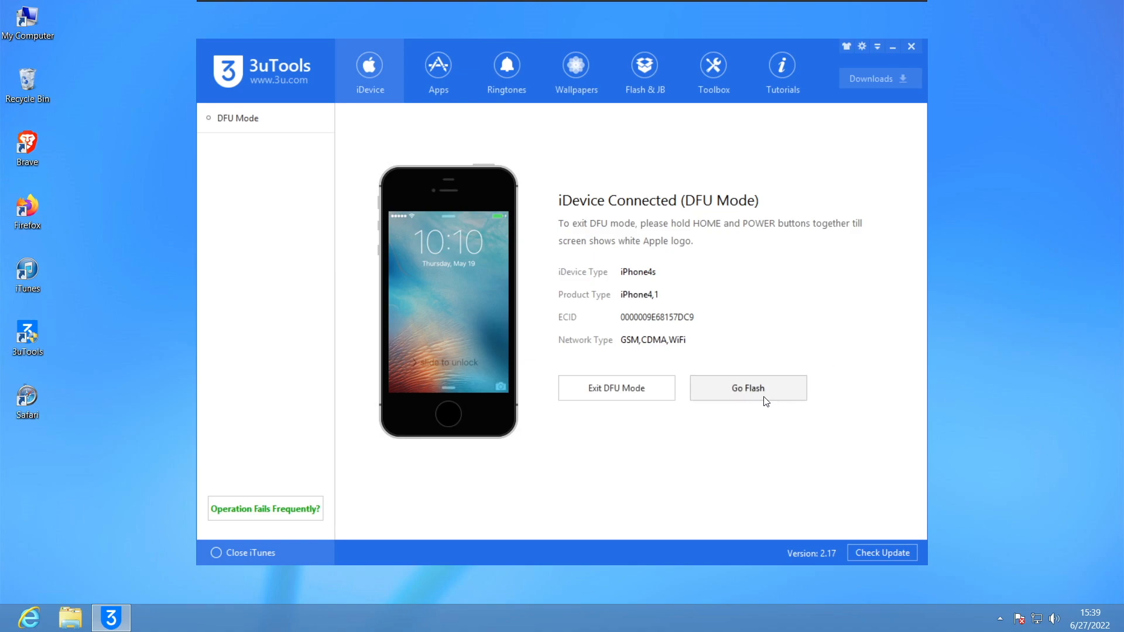
- In Pro Flash, import the ota_iPhone4,1 custom firmware file
click(747, 387)
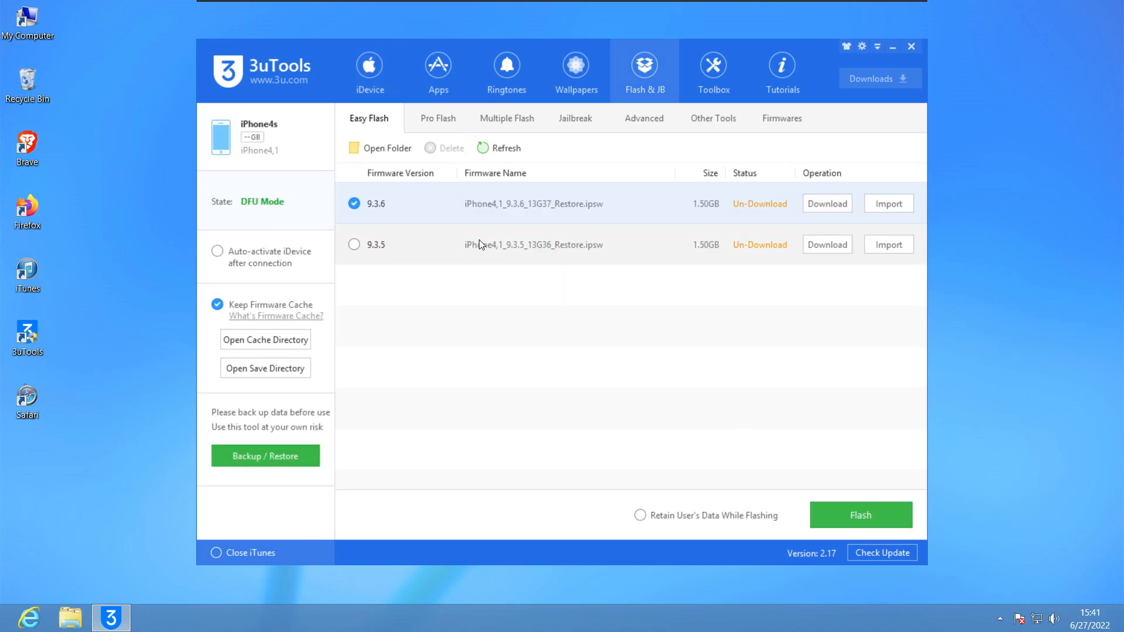
click(436, 118)
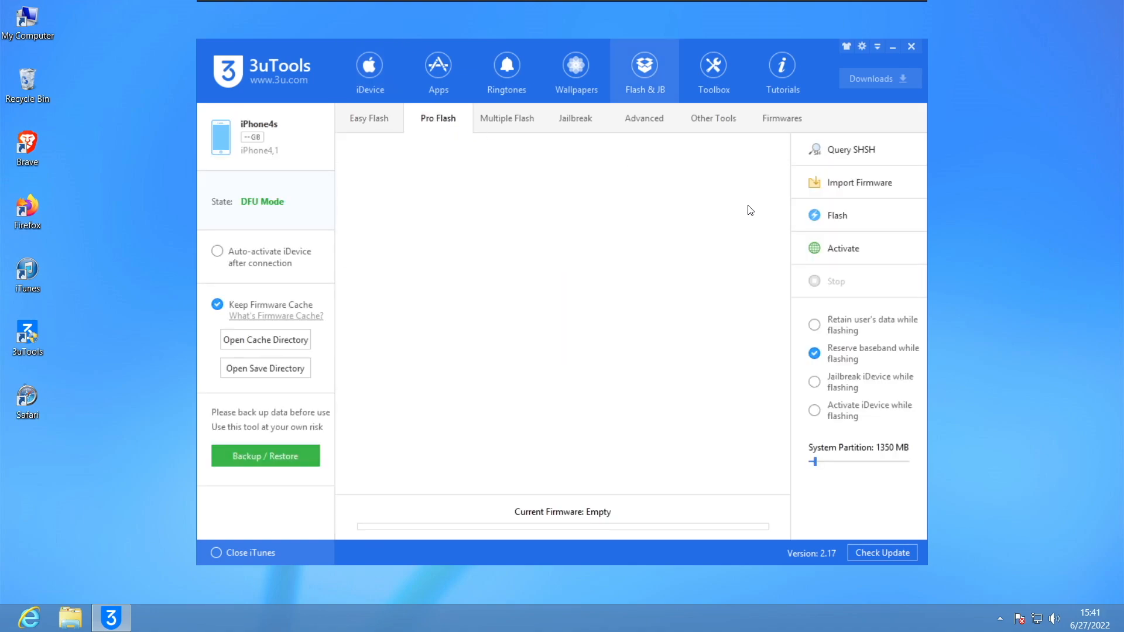
mouse_move(879, 188)
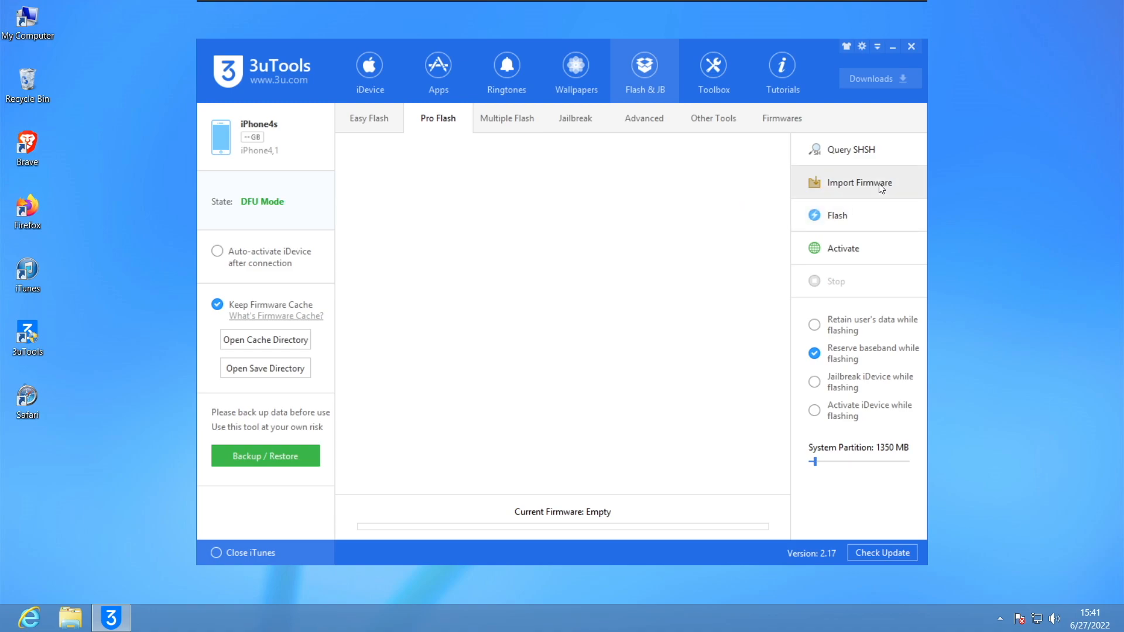
click(859, 183)
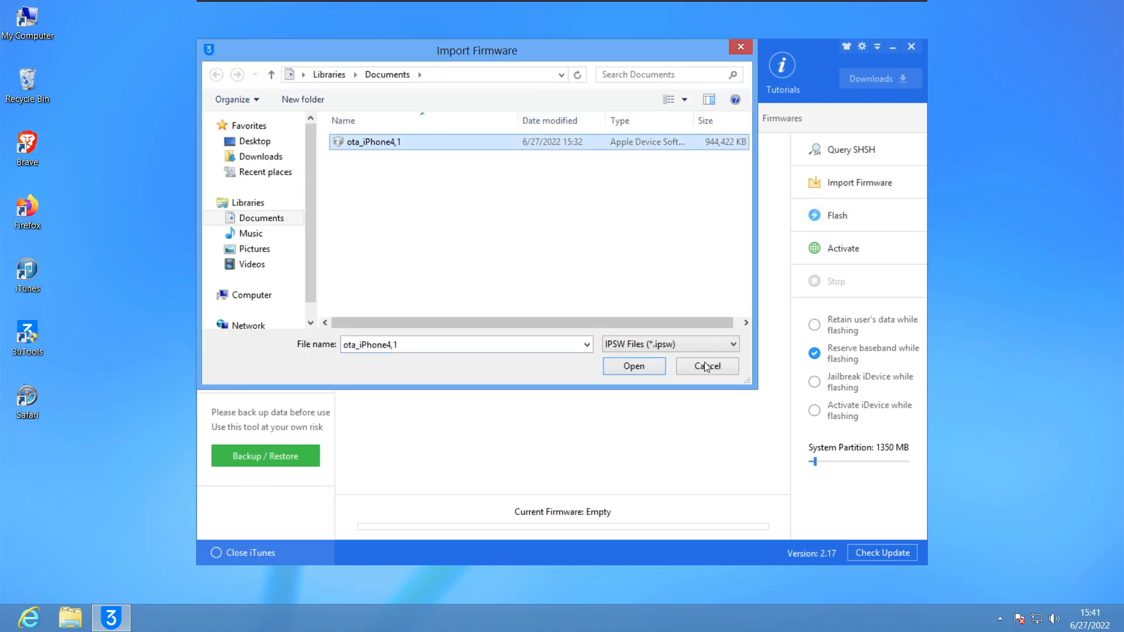
click(632, 367)
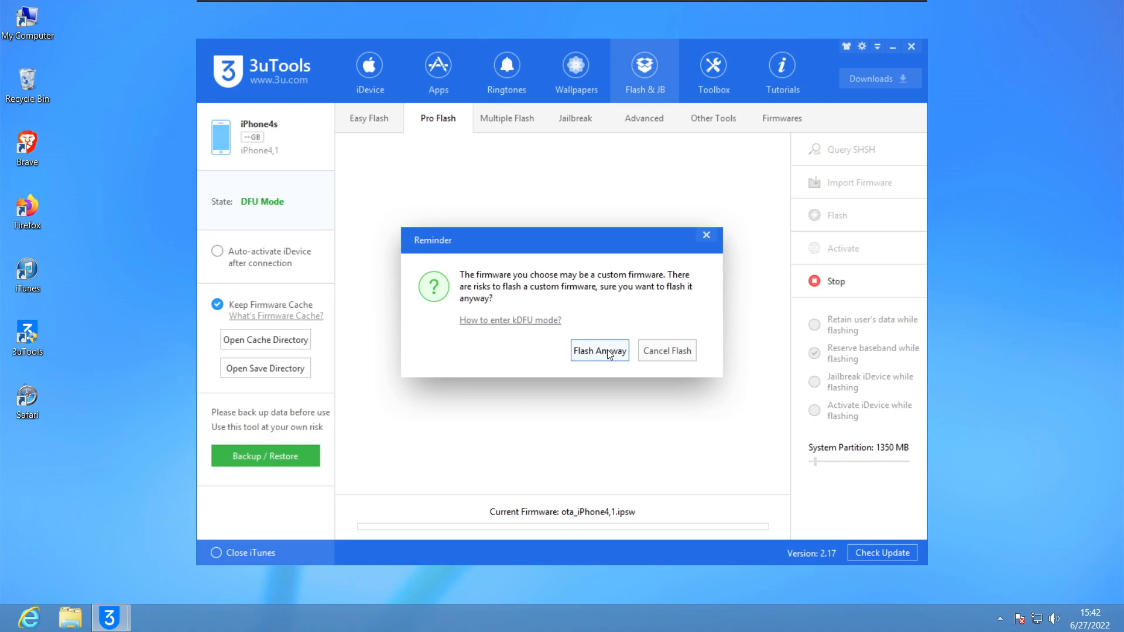
- Start the flash, choosing Flash Anyway and continuing without keeping the baseband
click(600, 350)
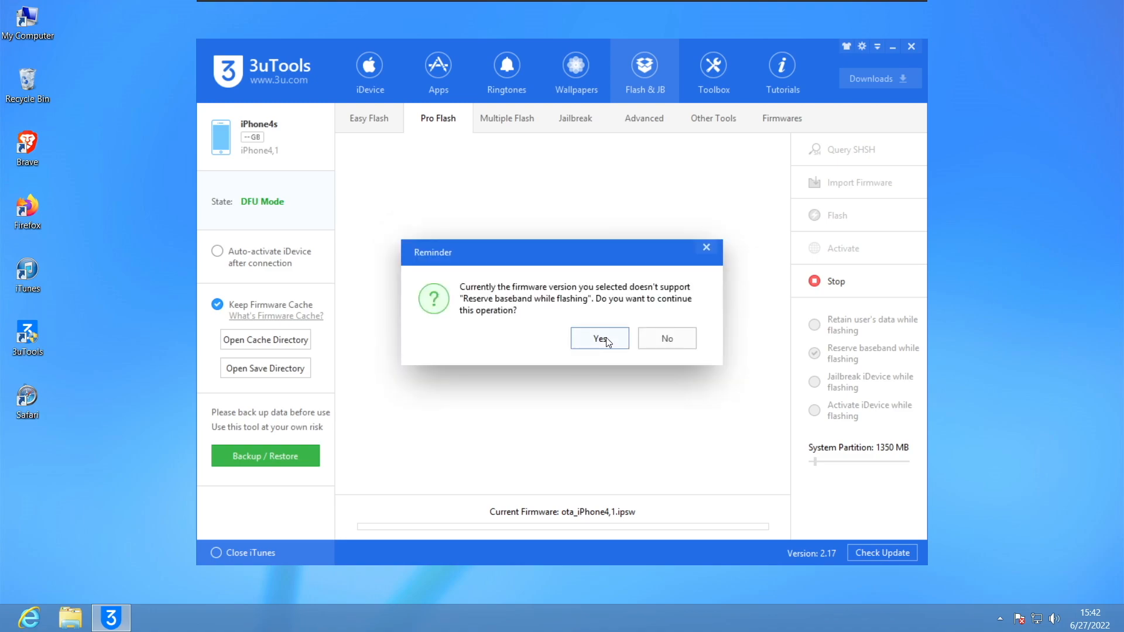
mouse_move(586, 354)
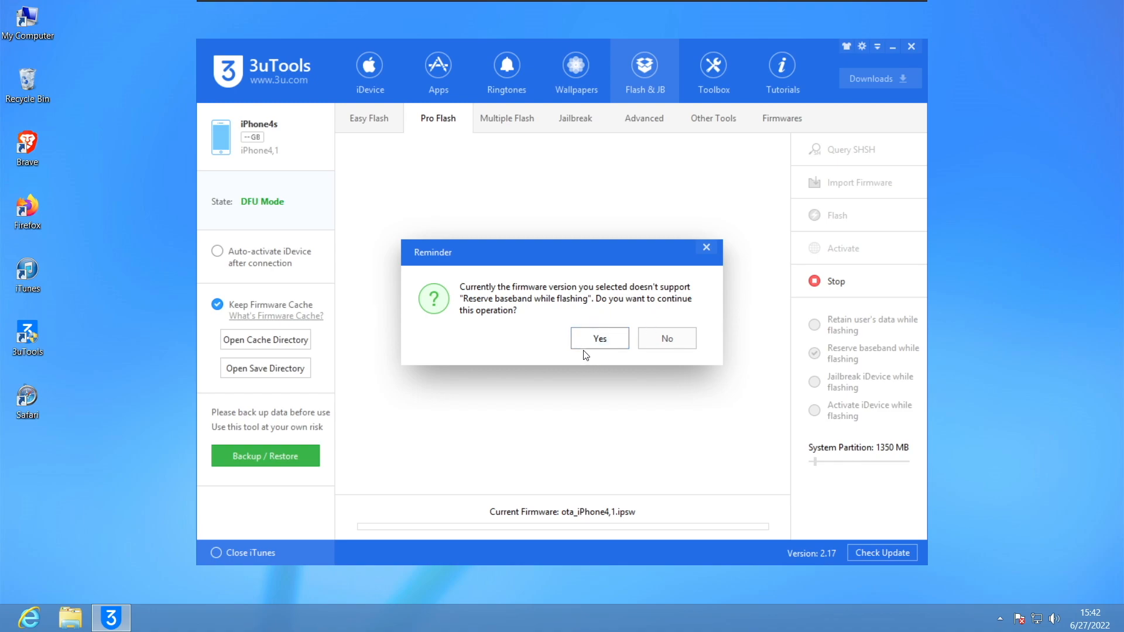
click(598, 337)
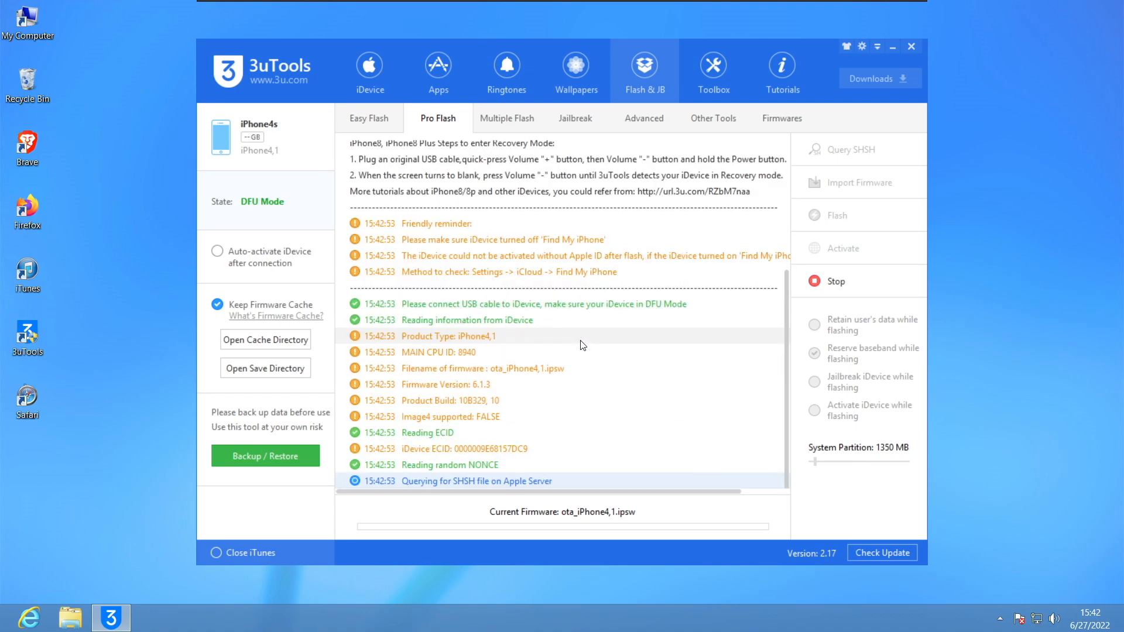
mouse_move(830, 505)
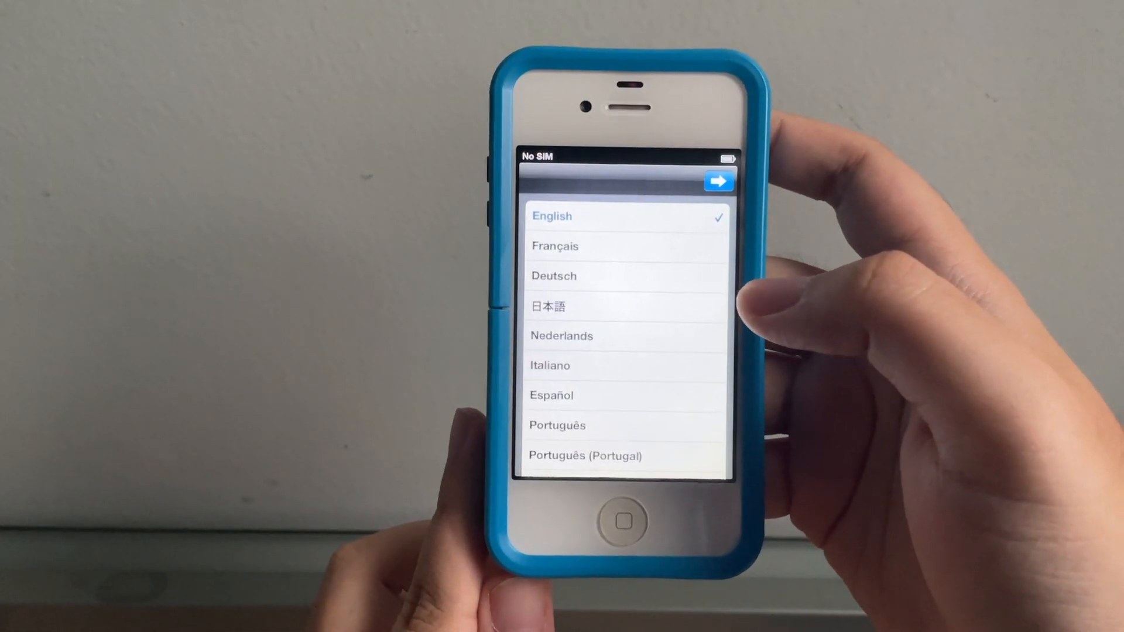
- Choose English and a country, dismiss No SIM, set up as new iPhone and skip Apple ID
click(718, 180)
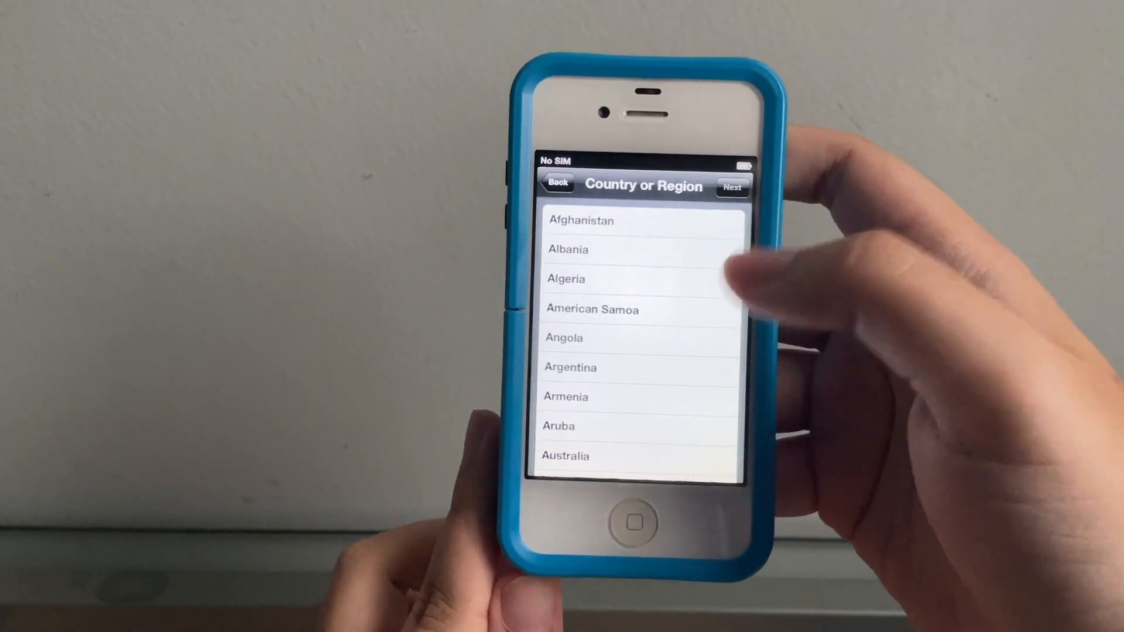
scroll(down, 3)
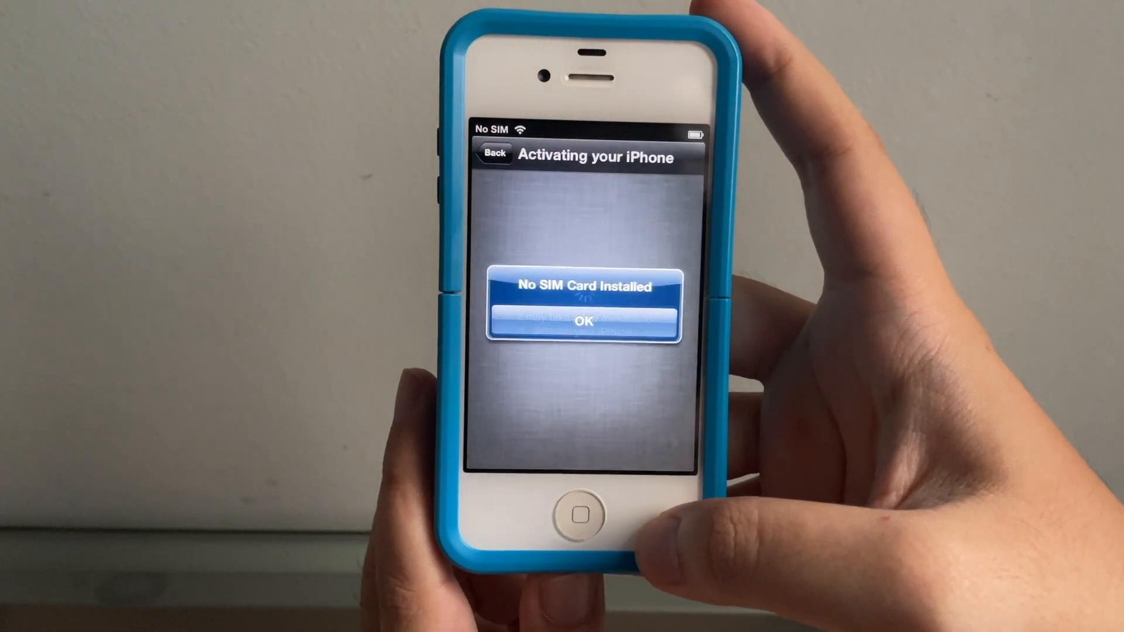
click(583, 321)
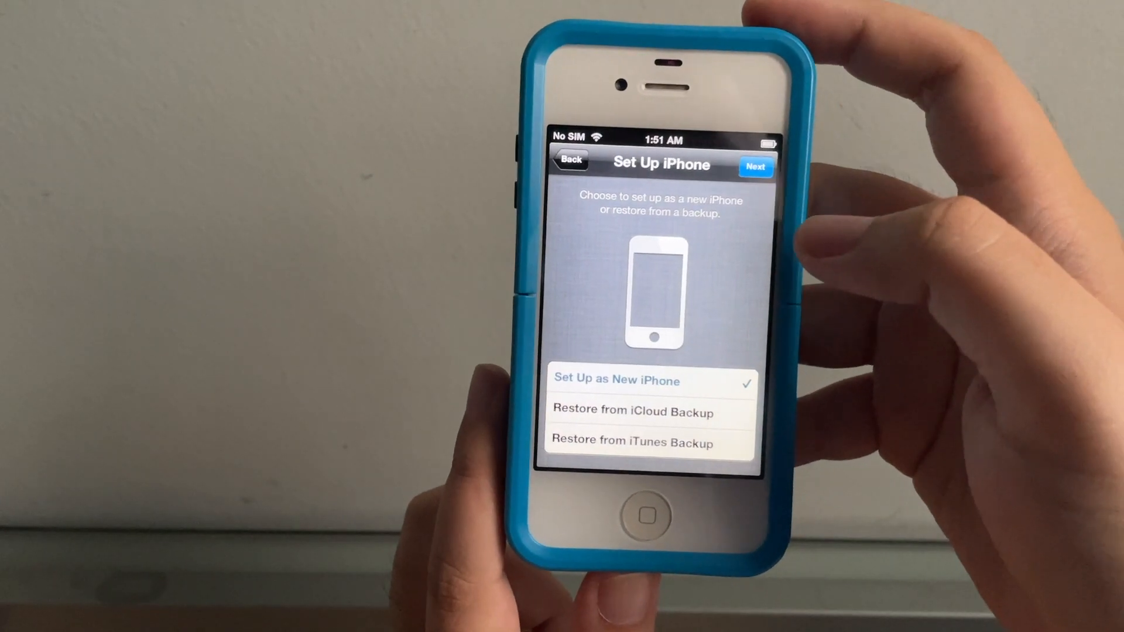
click(755, 166)
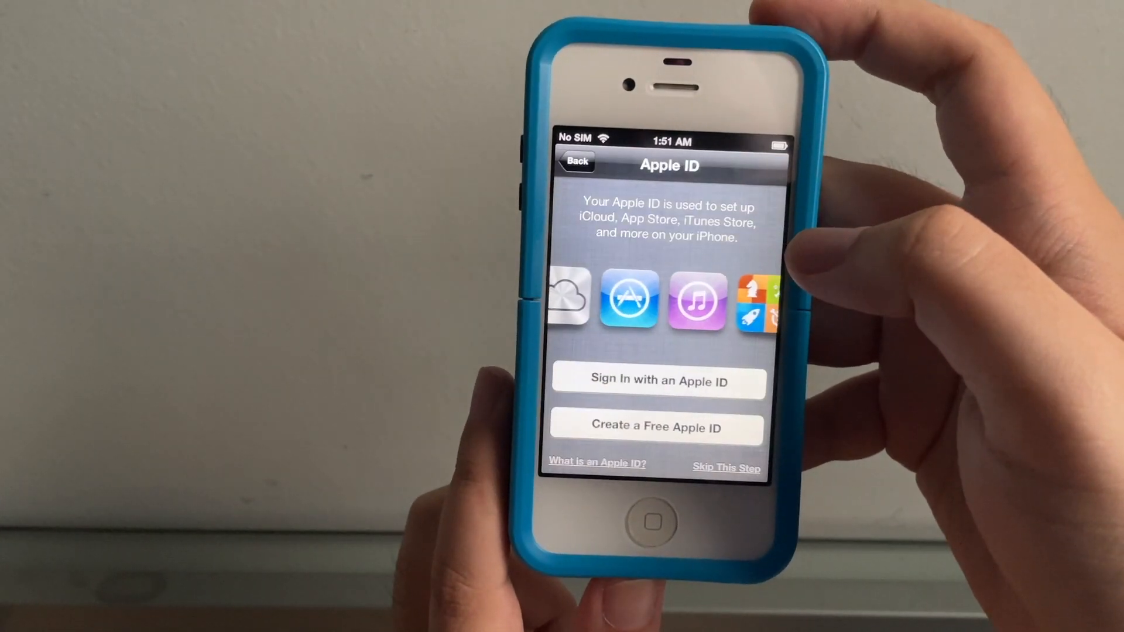
click(726, 467)
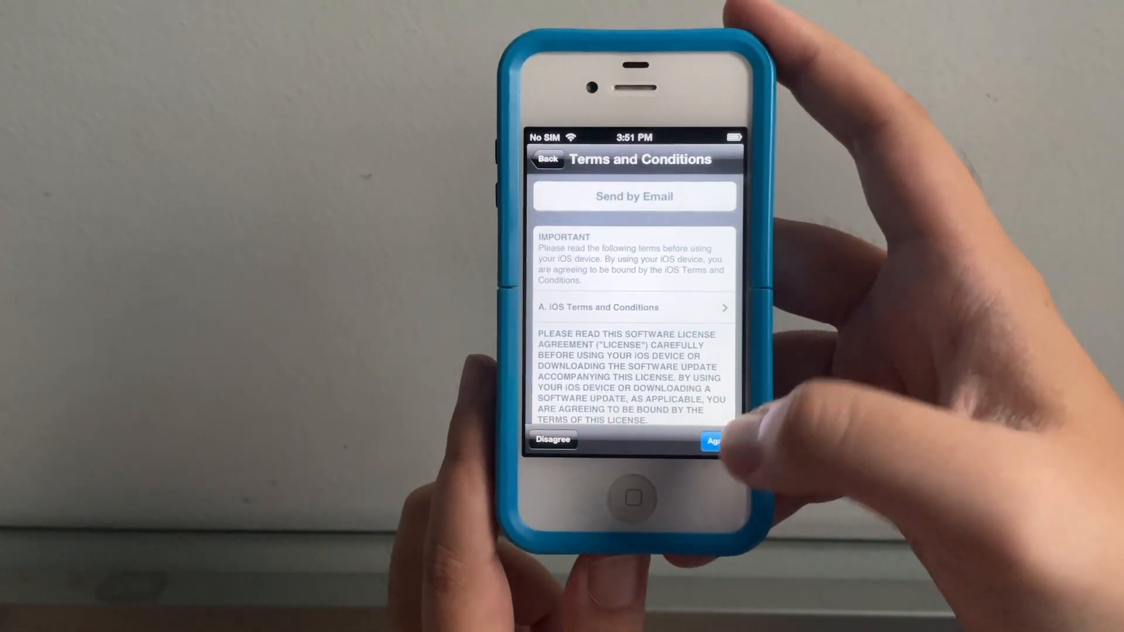
- Agree to terms, keep Siri on, decline diagnostics and start using the iPhone
click(714, 440)
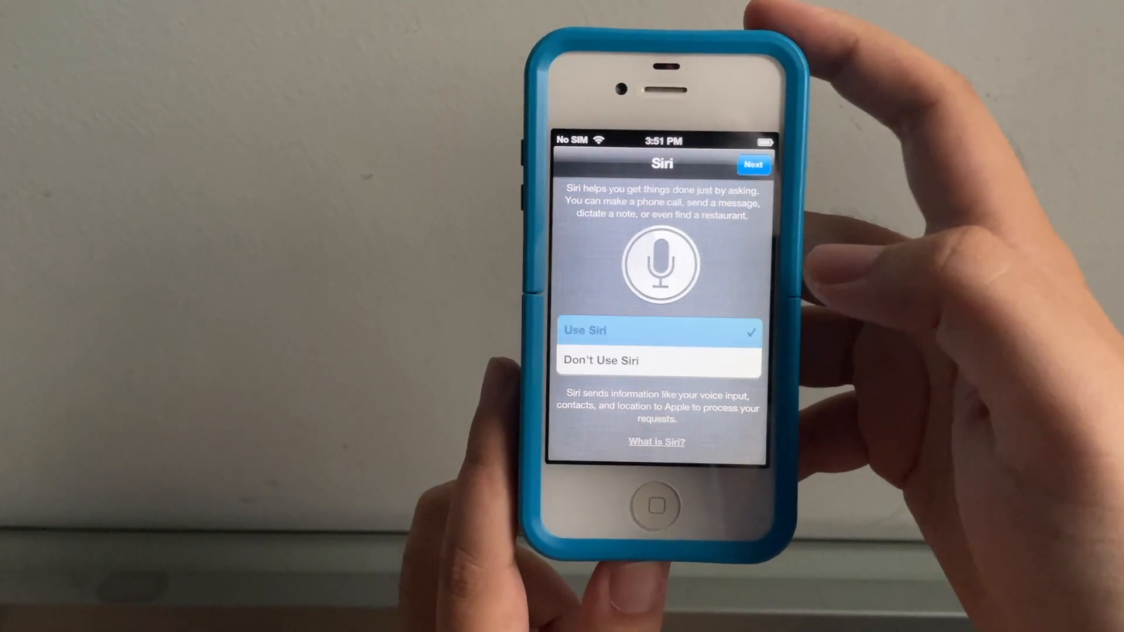
click(753, 164)
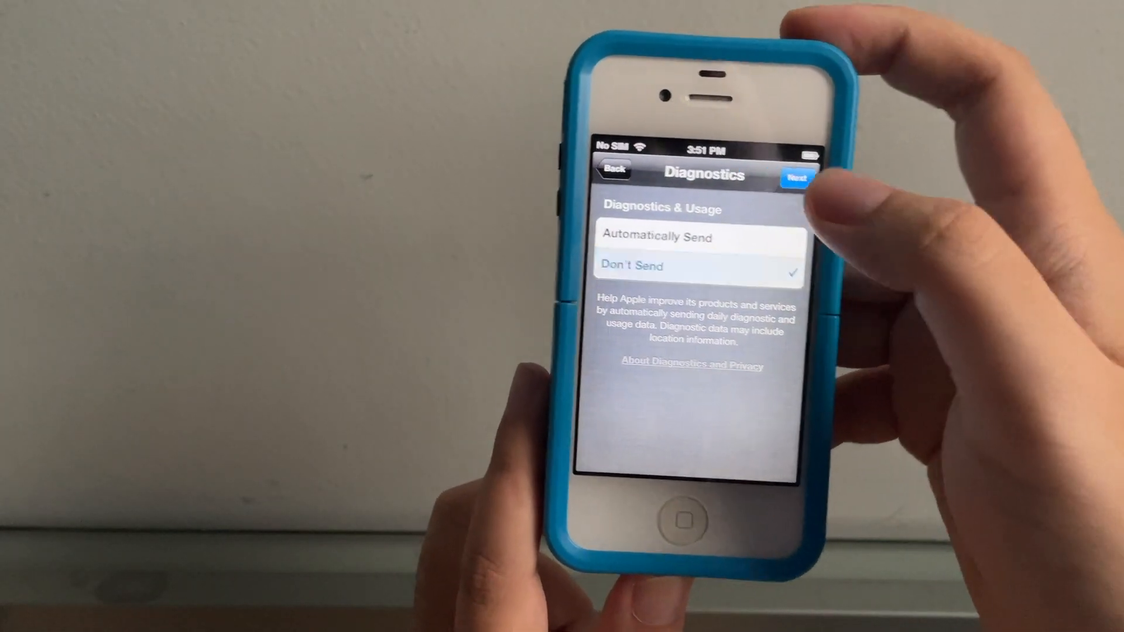
click(797, 174)
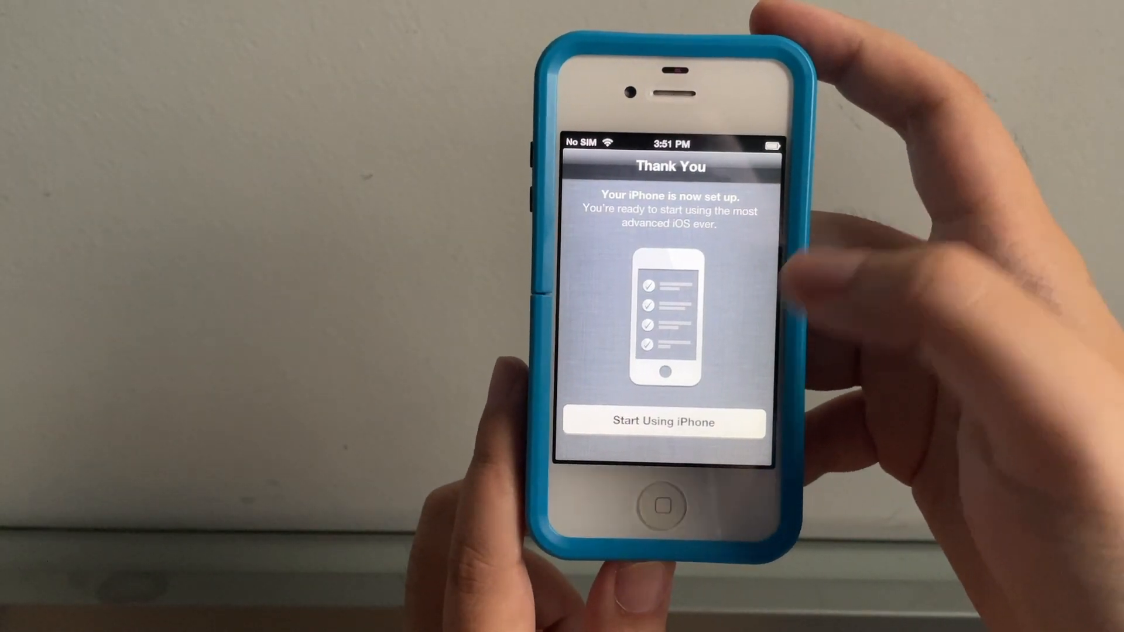
click(662, 422)
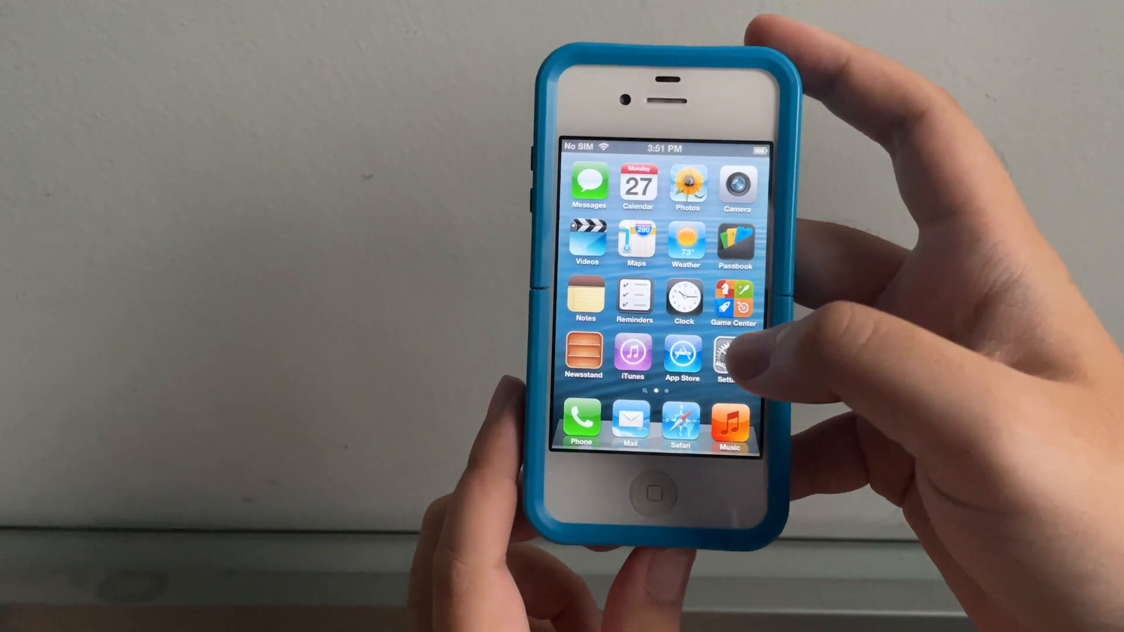
click(731, 356)
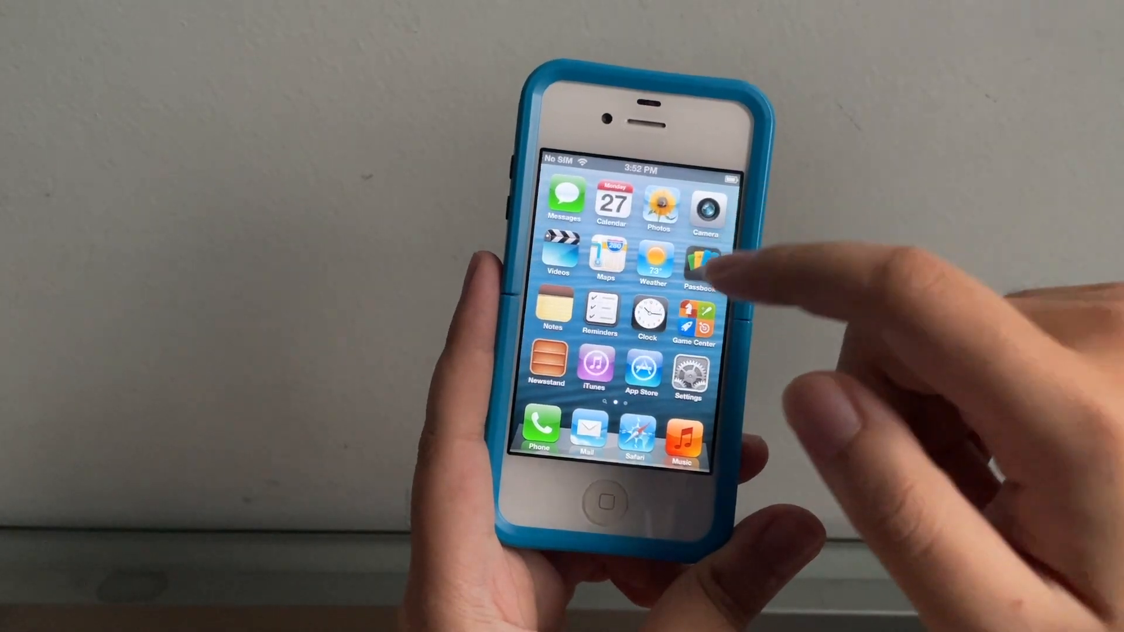
scroll(left, 3)
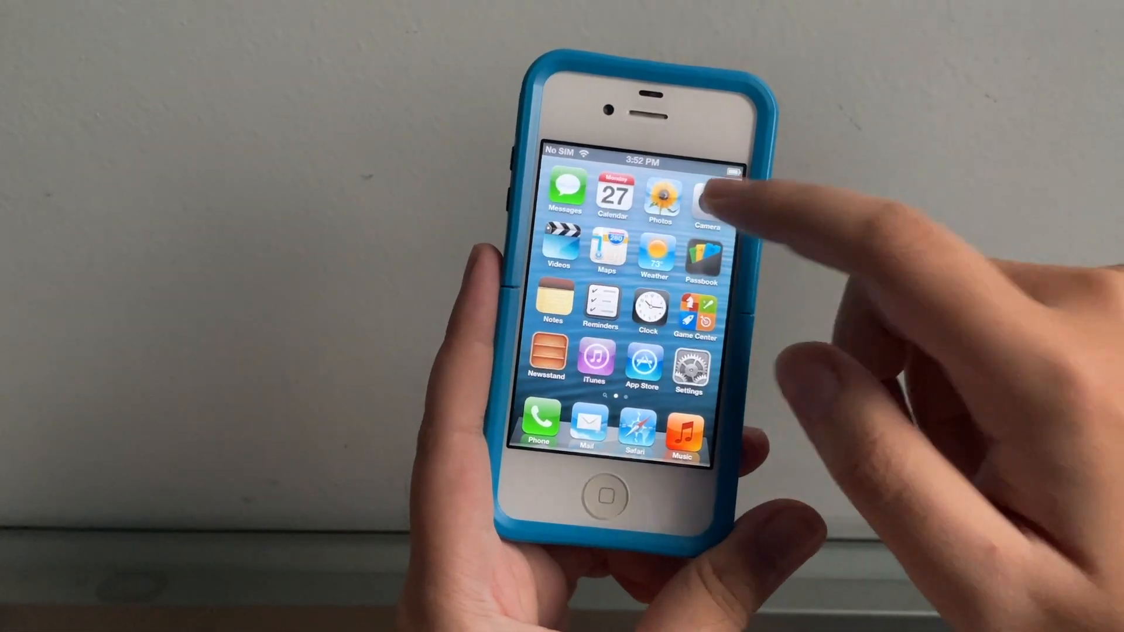
click(707, 197)
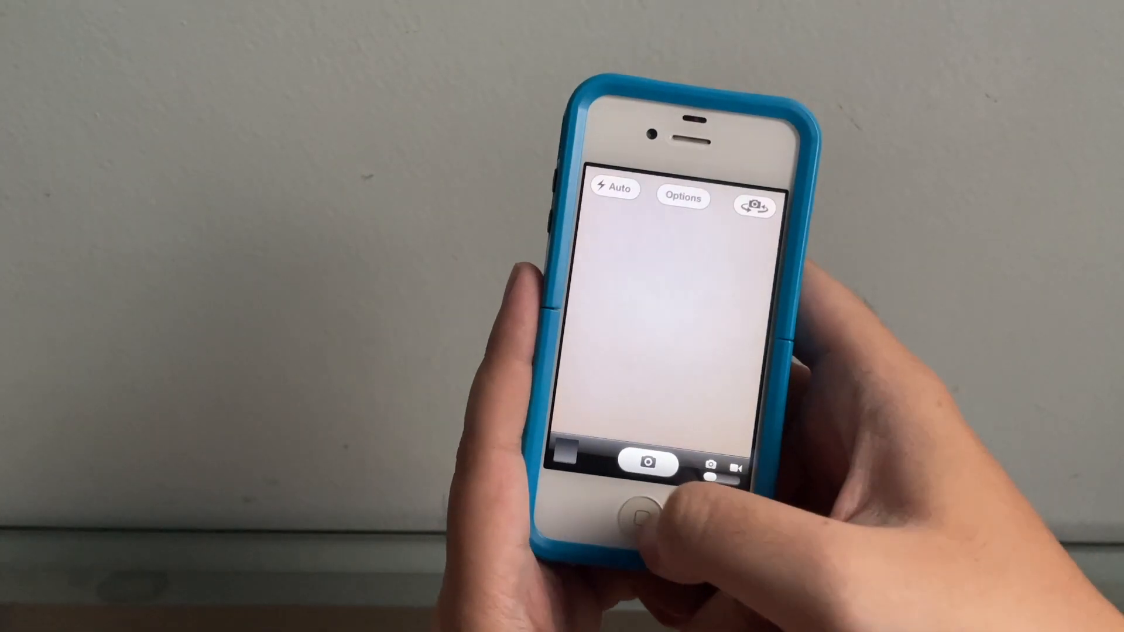
click(643, 520)
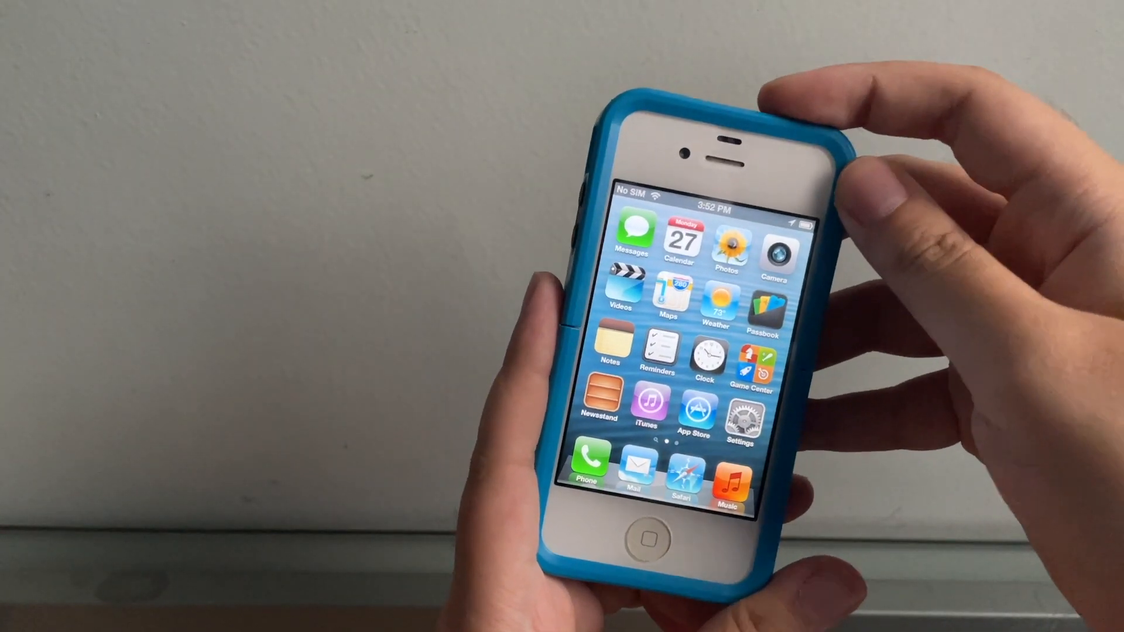